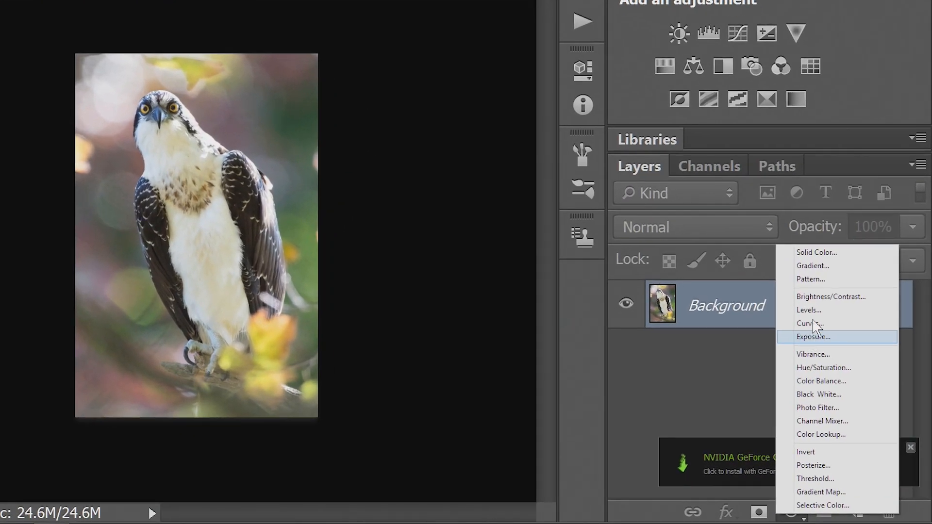
Add a Gradient Fill layer and set its starting stop to pale pink (#fec3c3)
click(813, 266)
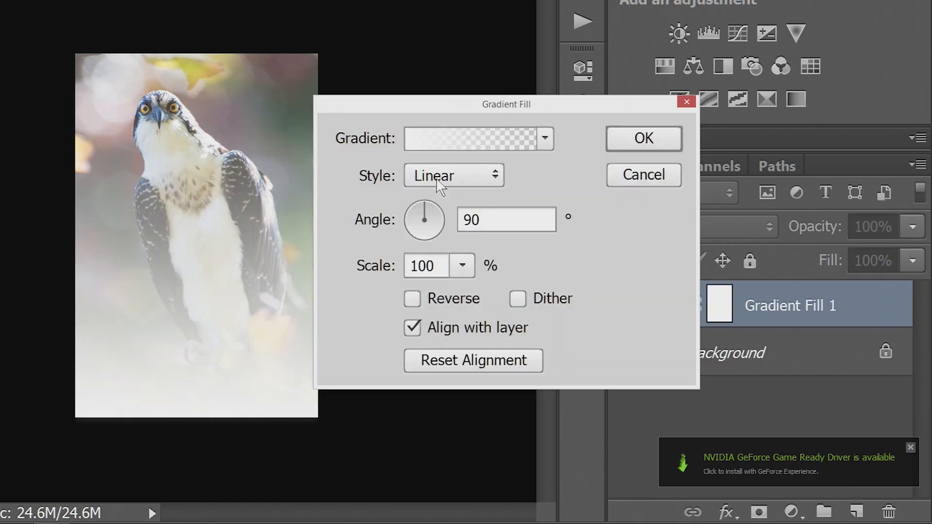
click(473, 139)
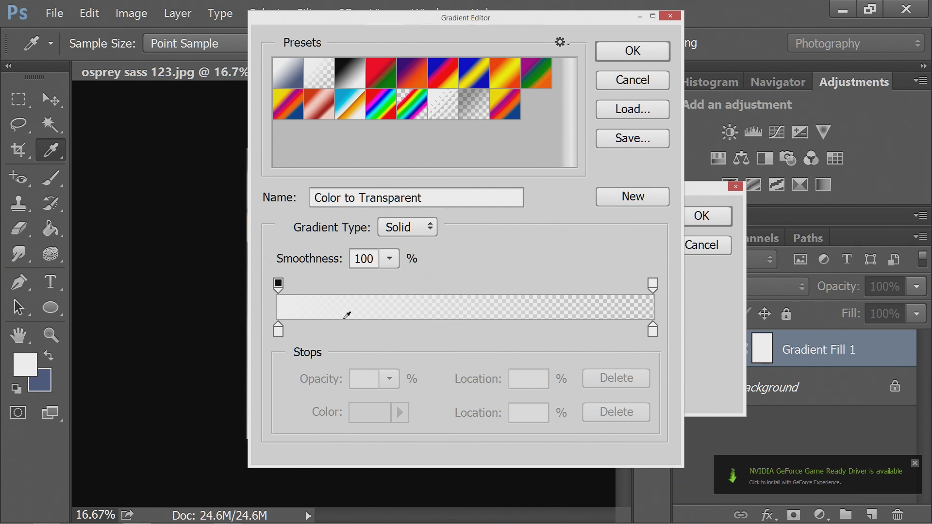
mouse_move(633, 313)
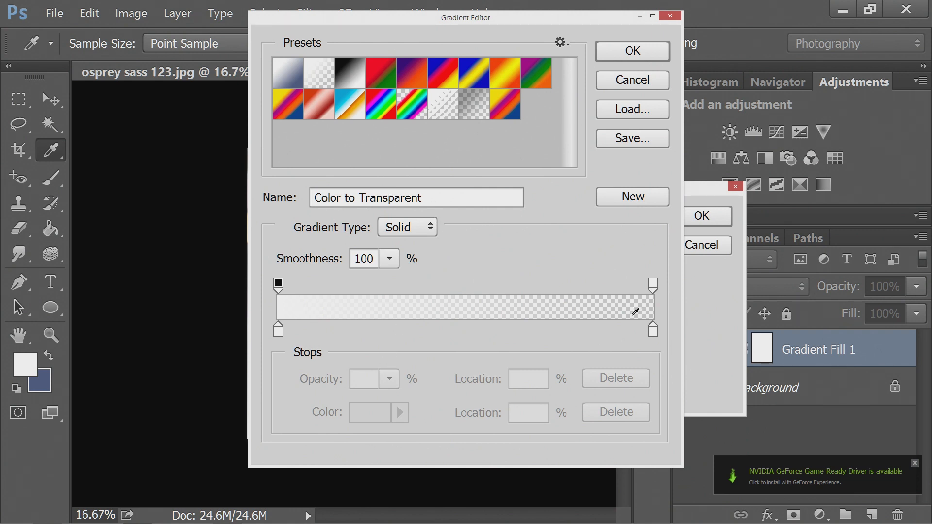
mouse_move(279, 335)
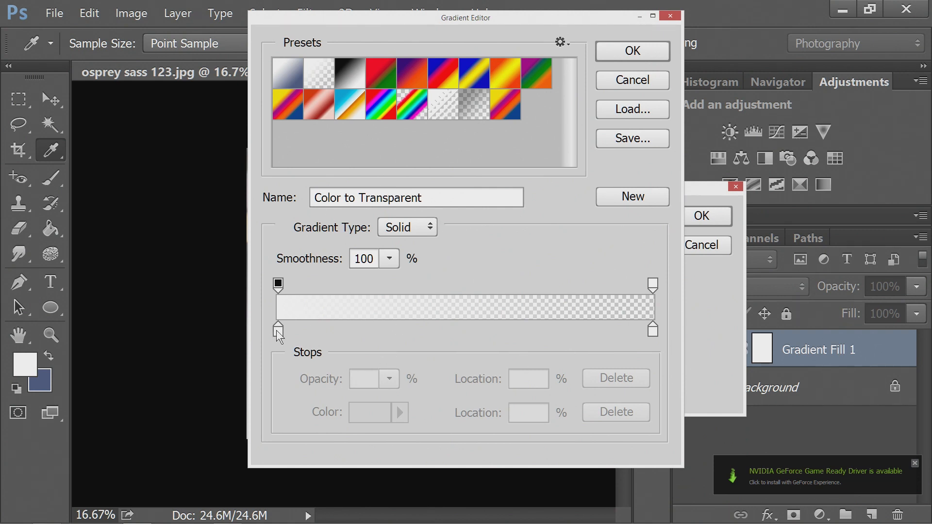
click(277, 327)
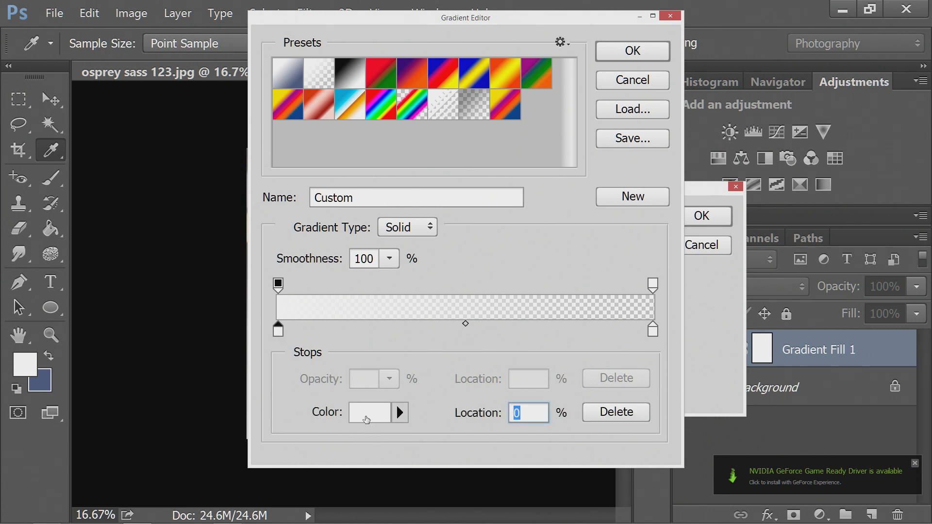
click(369, 411)
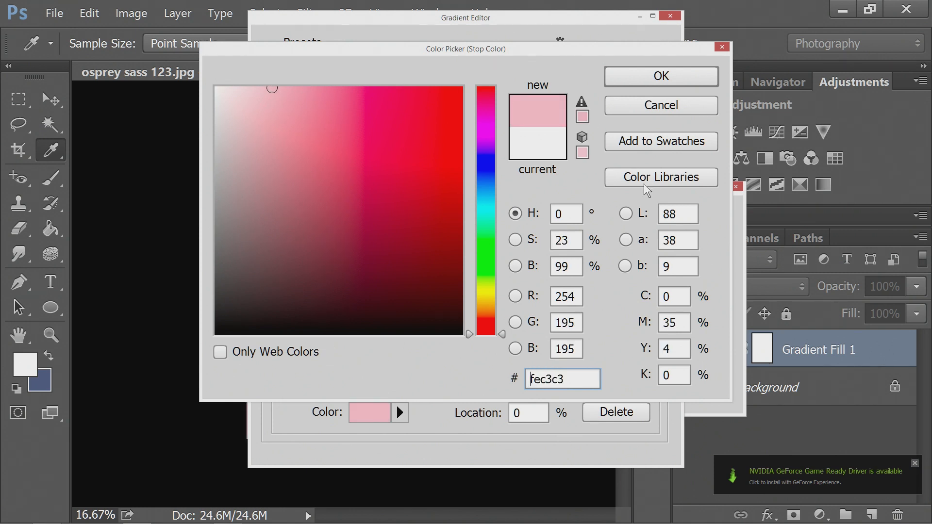
click(659, 76)
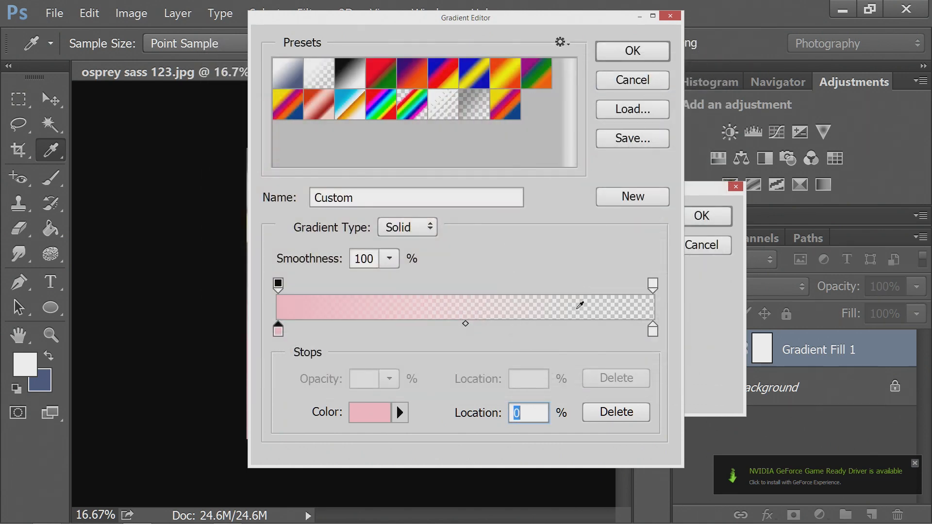
Apply the pink-to-transparent gradient as Radial, glowing from the lower-left corner
click(631, 51)
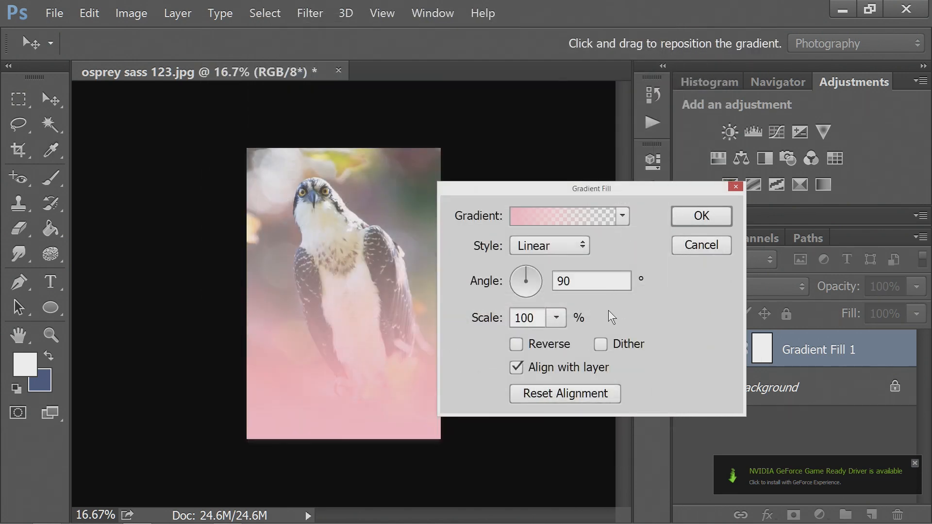
mouse_move(355, 392)
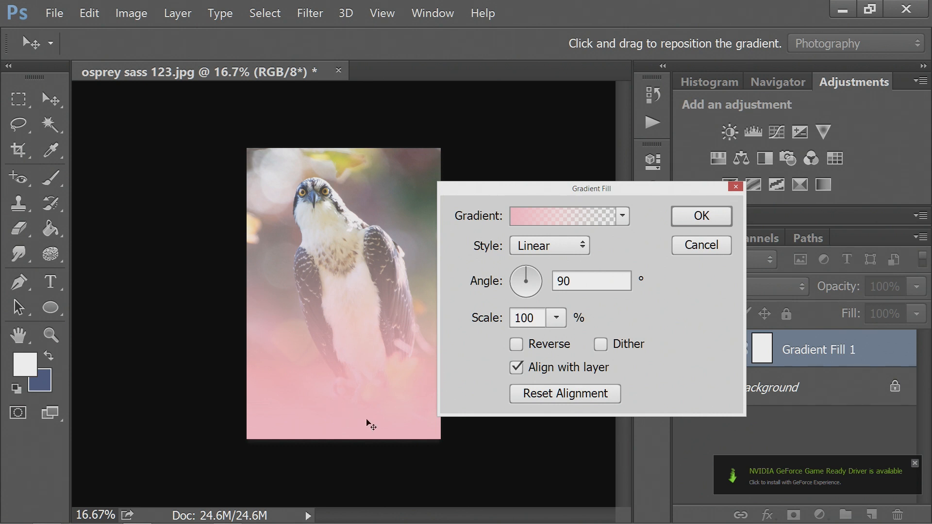
click(547, 245)
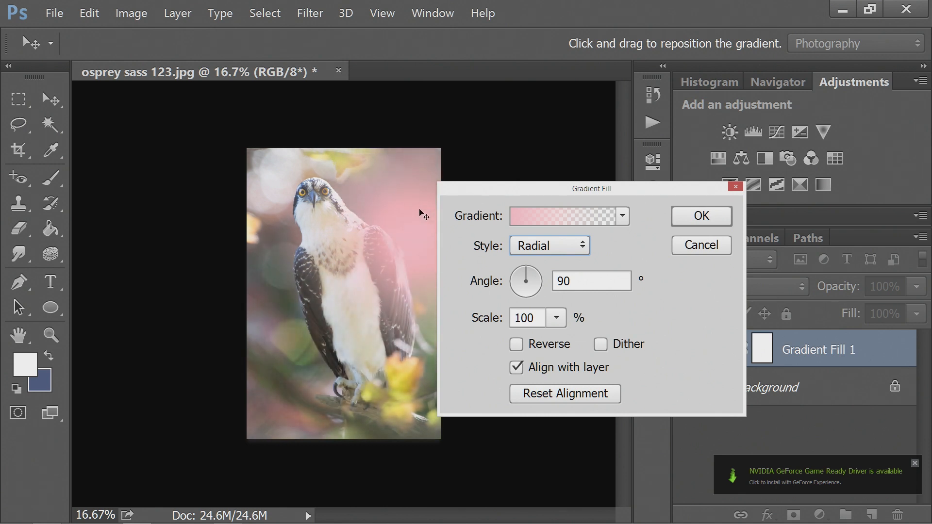
mouse_move(278, 439)
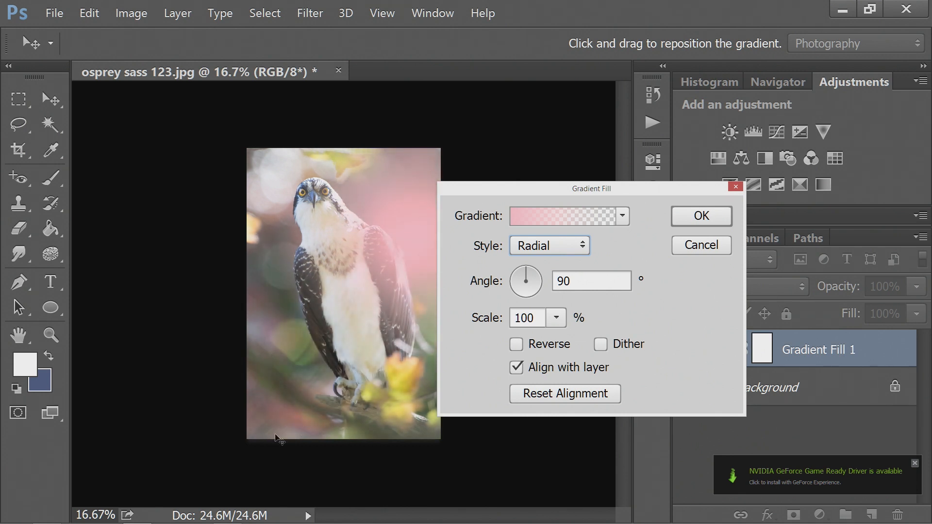
mouse_move(392, 235)
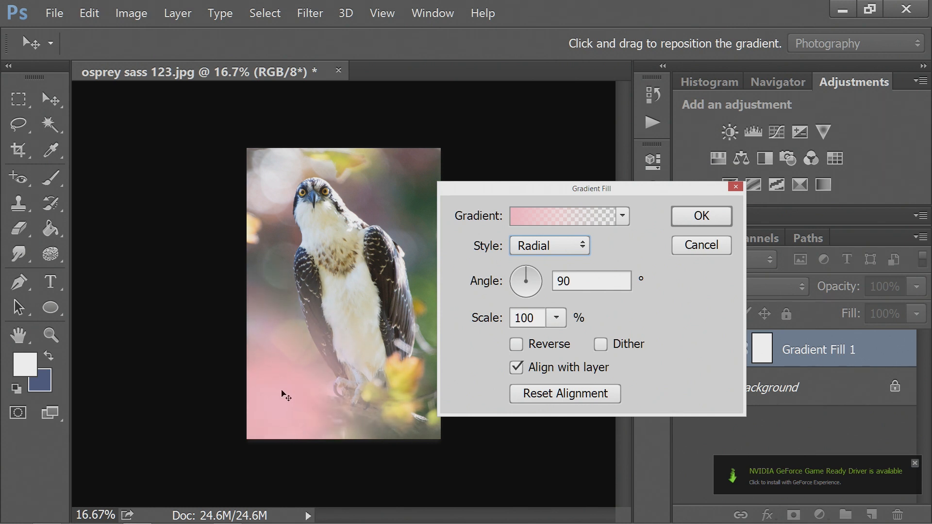
mouse_move(326, 326)
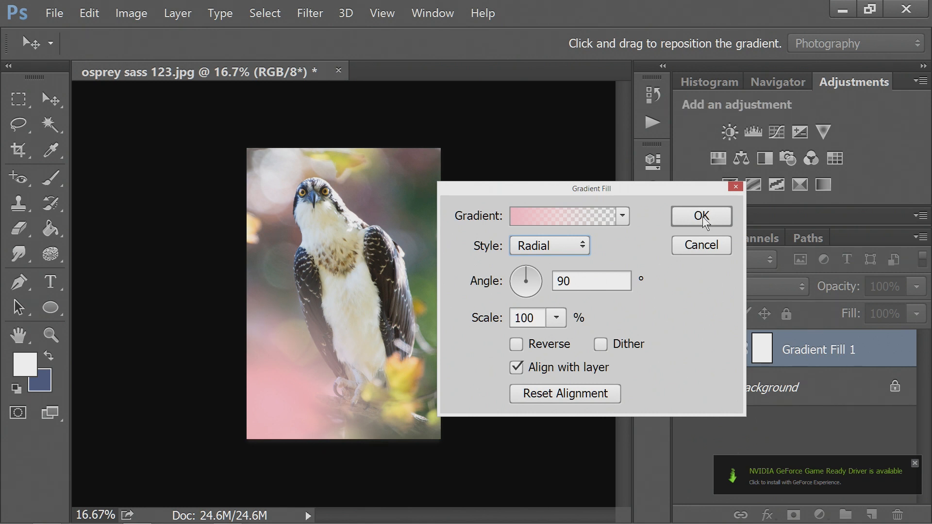
click(699, 215)
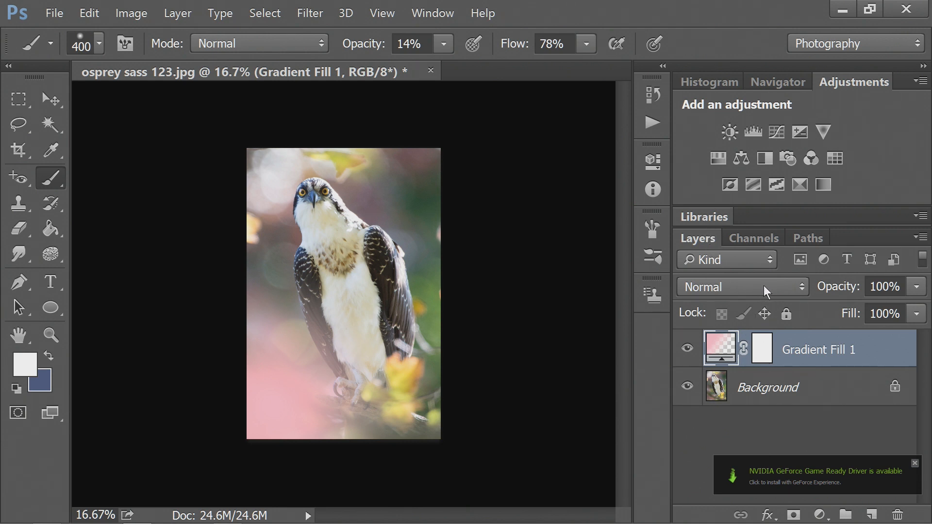
Compare Soft Light and Screen blending on the pink layer at about half opacity
click(740, 286)
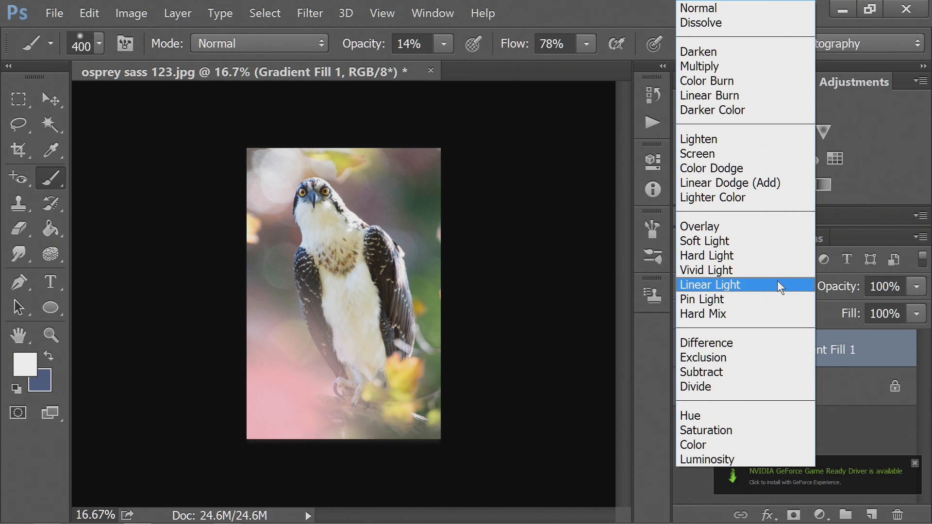
mouse_move(705, 240)
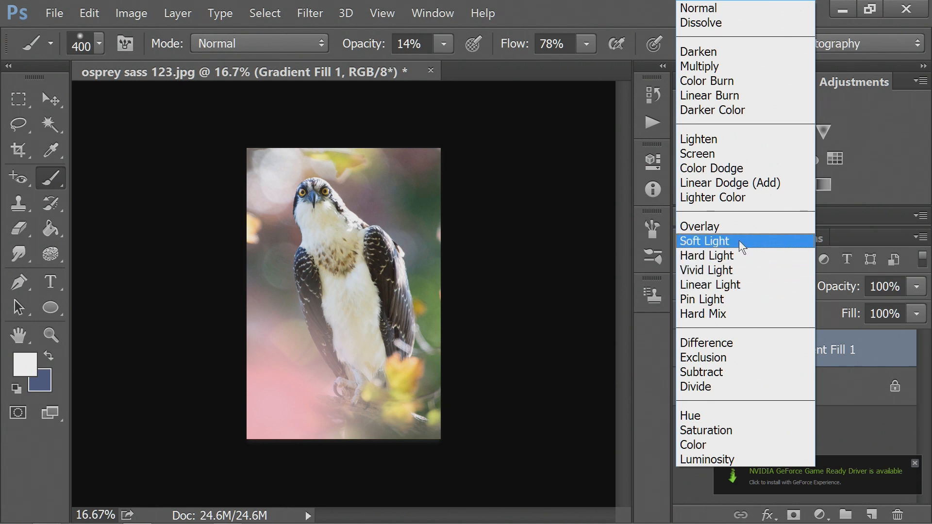
click(704, 241)
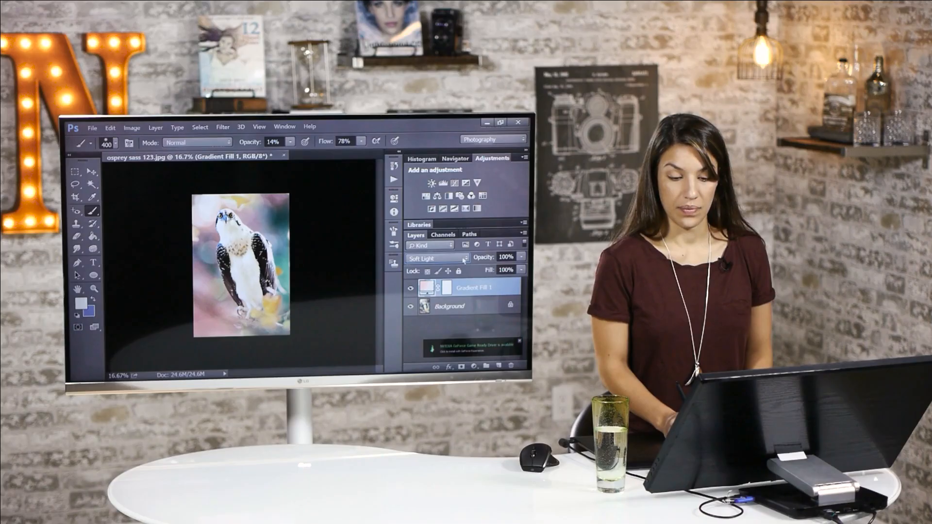
click(433, 258)
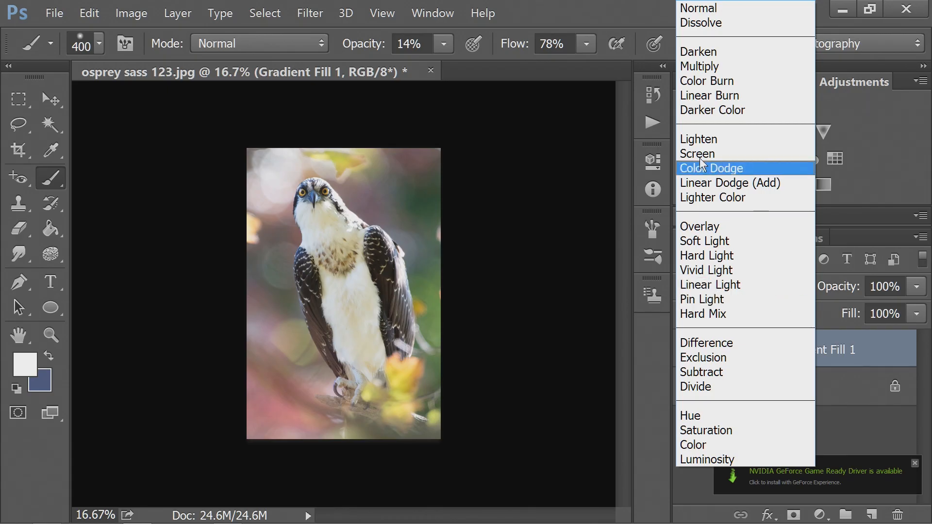
click(696, 154)
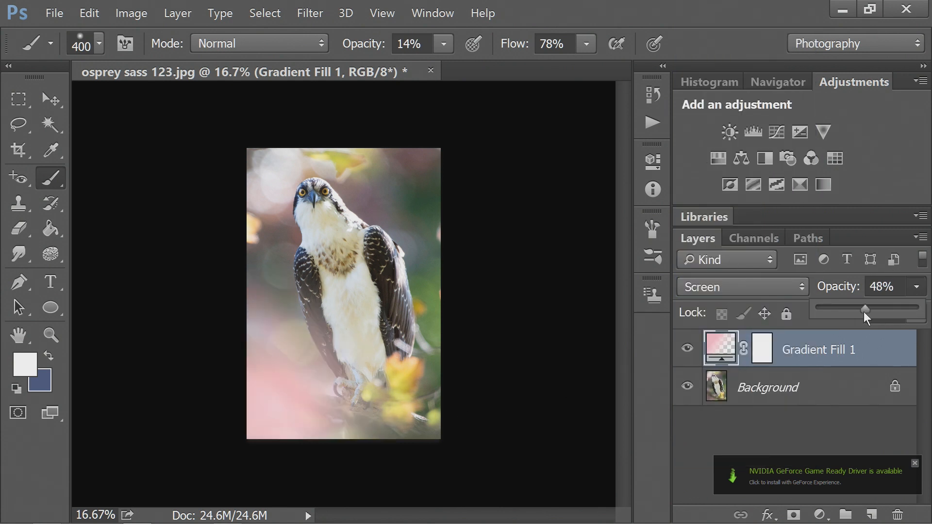
drag(865, 308, 861, 307)
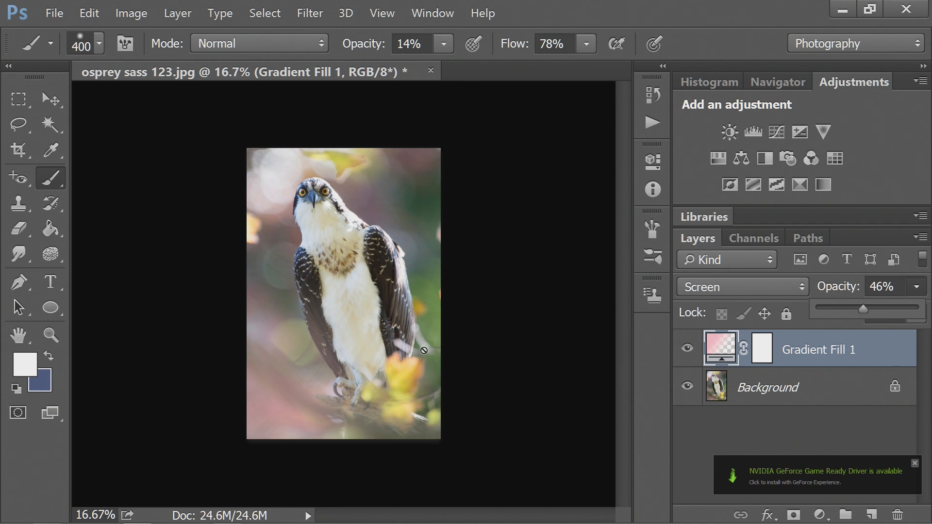
mouse_move(798, 299)
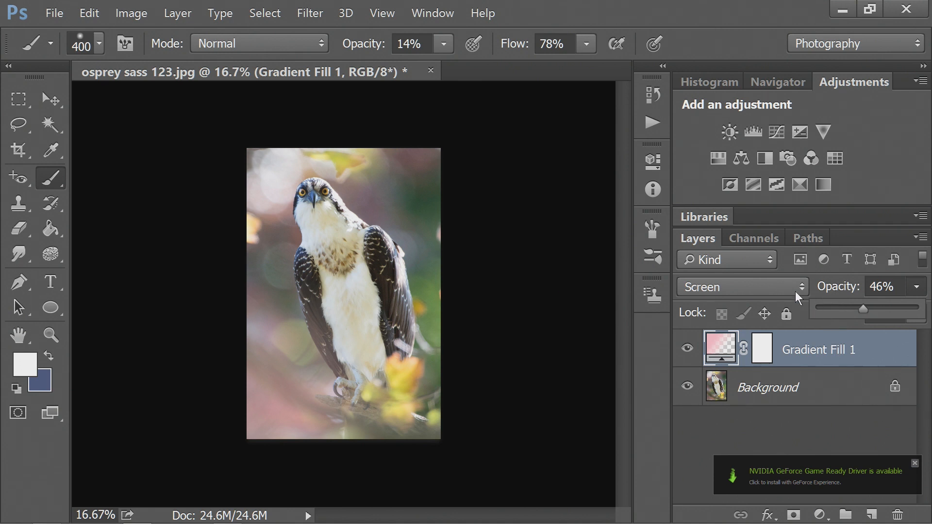
Settle the pink layer on Soft Light at about 77% opacity
click(740, 286)
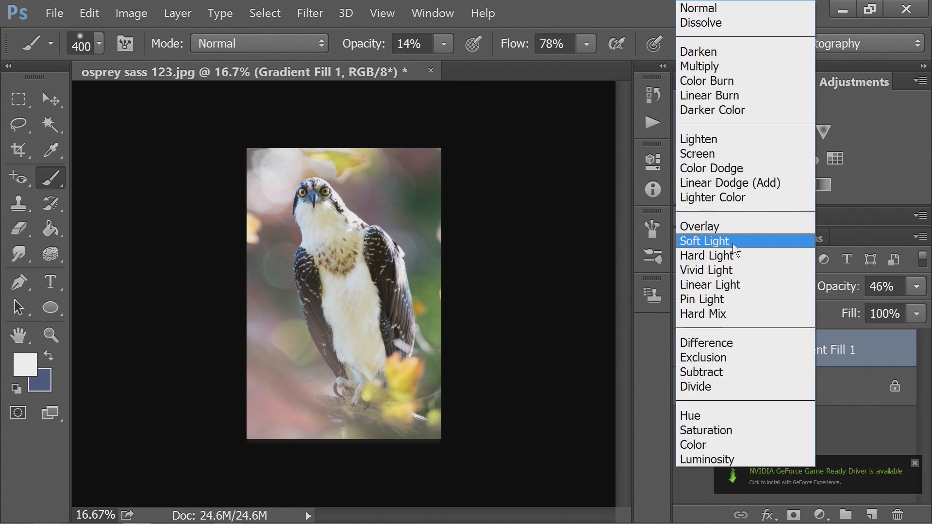
click(703, 241)
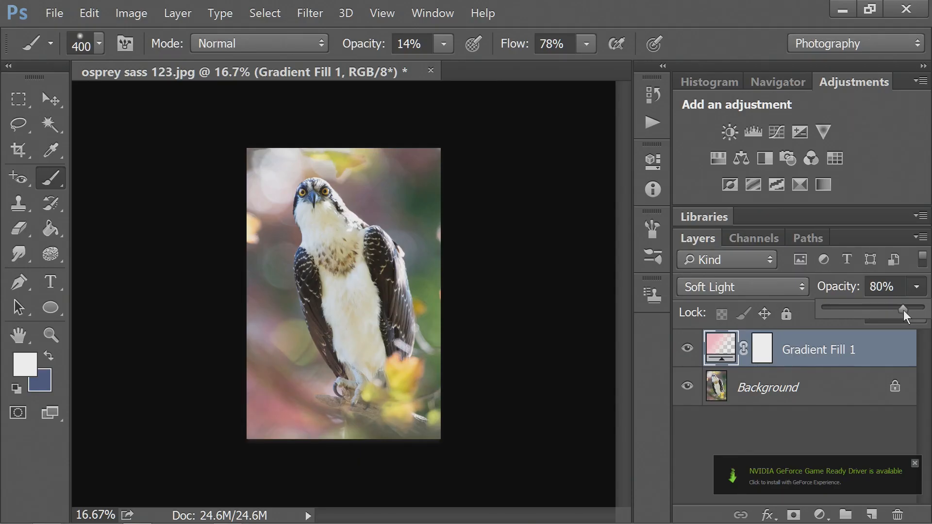
drag(900, 308, 890, 309)
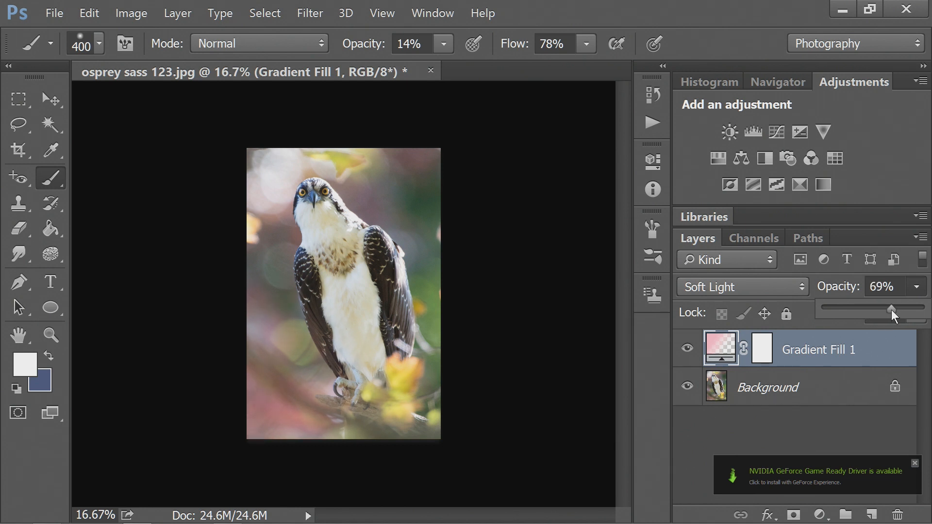
drag(891, 308, 888, 309)
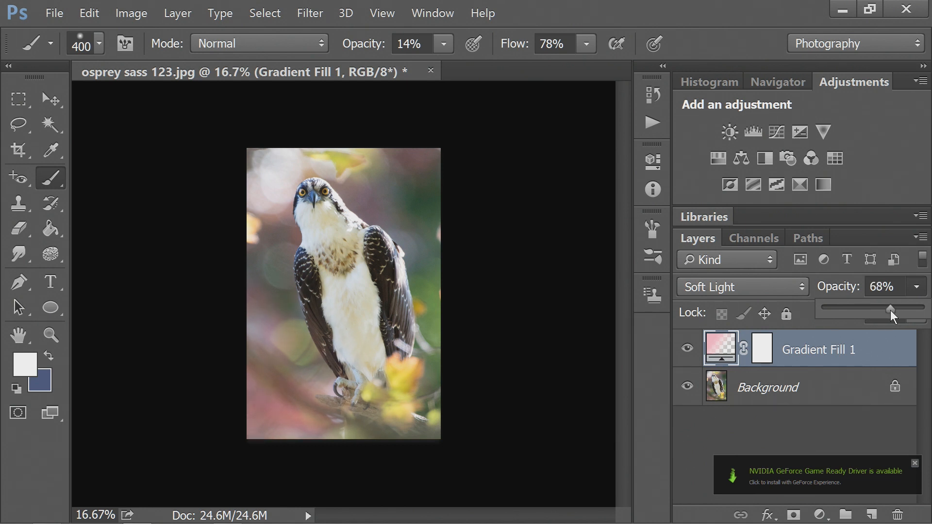
drag(890, 308, 924, 308)
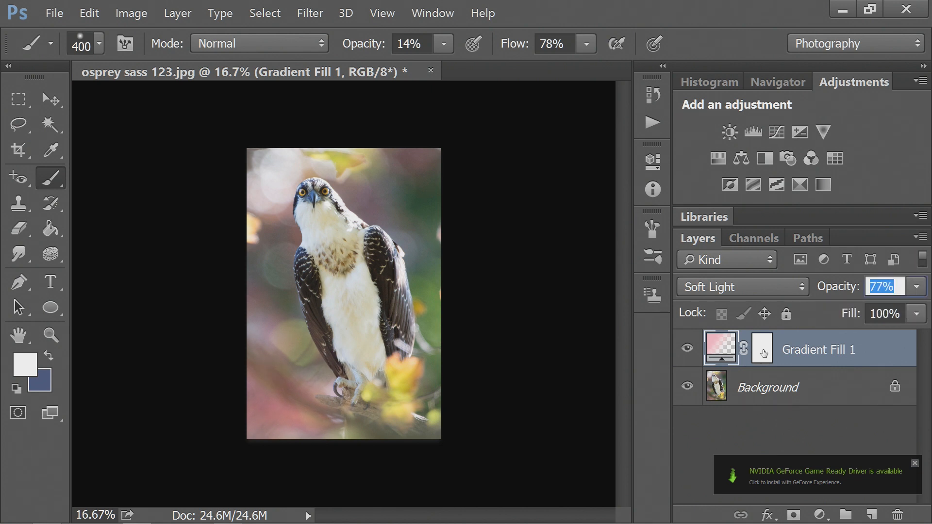
Paint black at about 26% on Gradient Fill 1's mask to lift the pink off the osprey
click(761, 348)
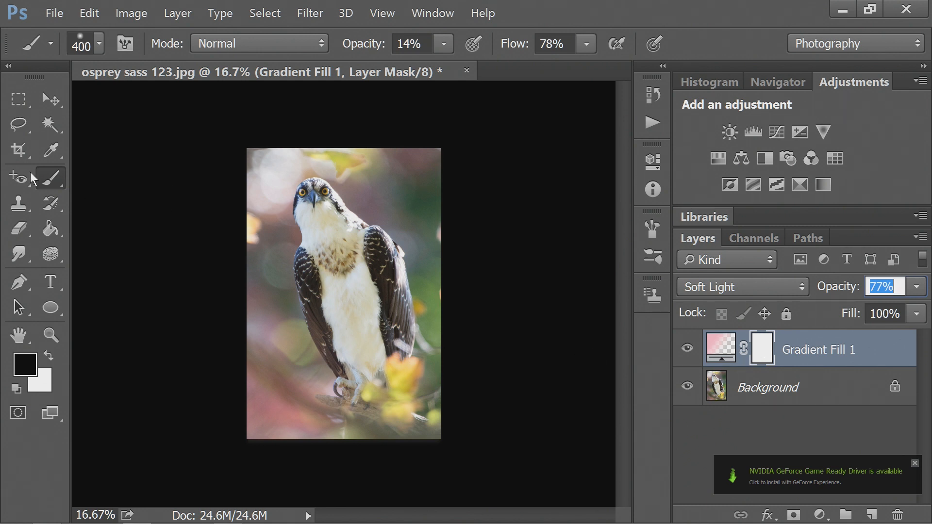
mouse_move(25, 372)
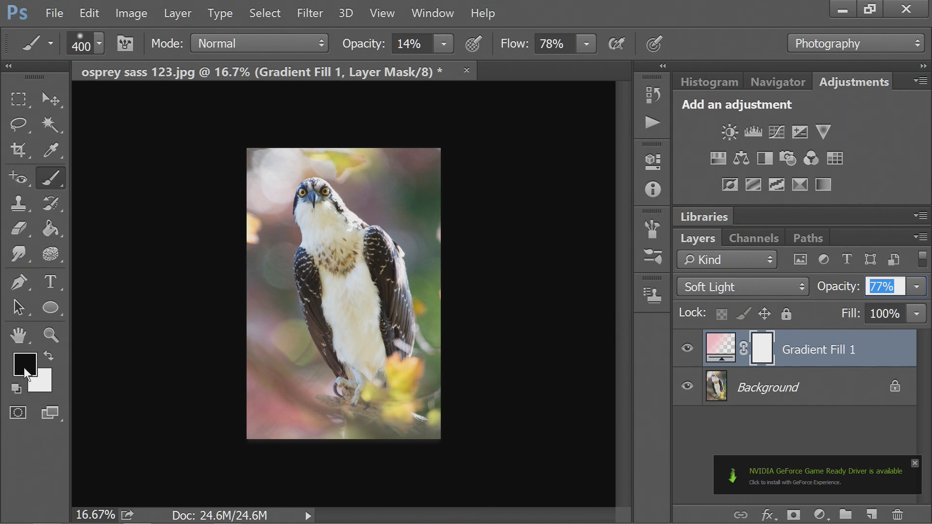
click(444, 44)
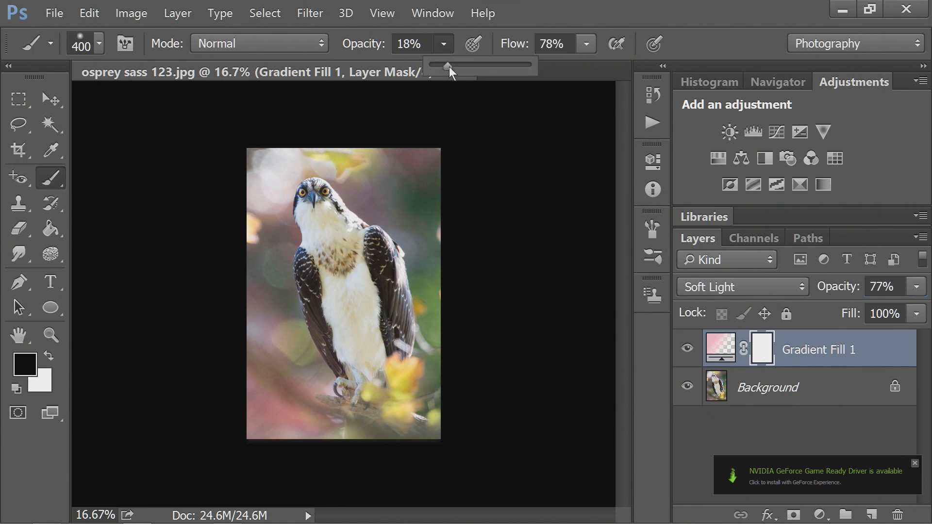
drag(445, 67, 455, 67)
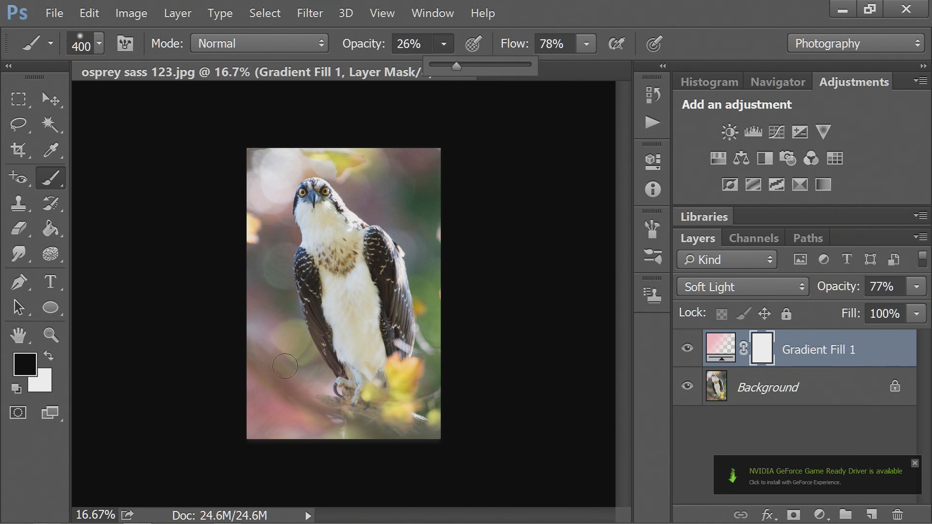
drag(286, 366, 327, 410)
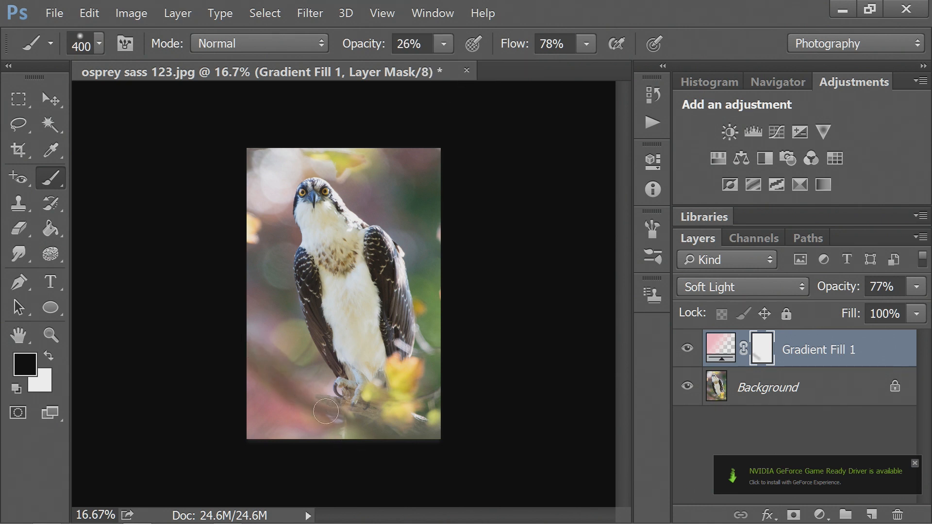
drag(327, 409, 258, 356)
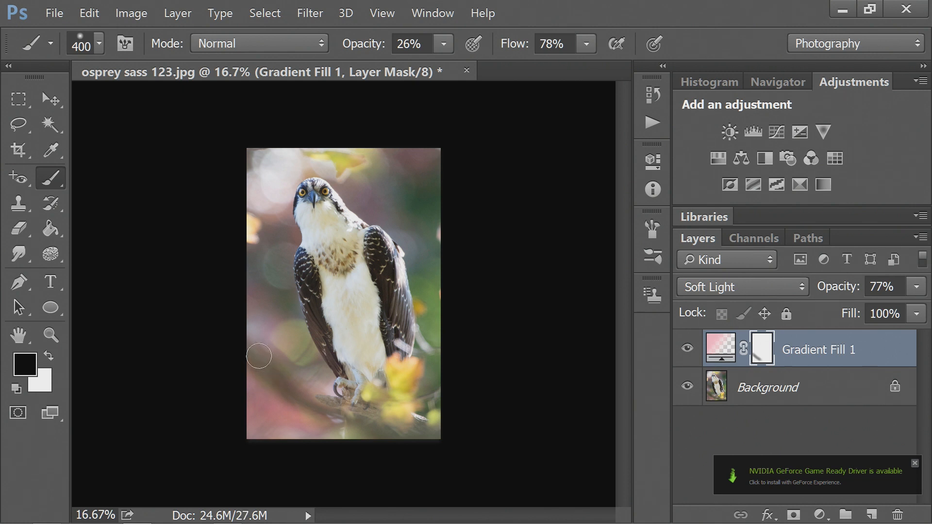
drag(258, 356, 281, 360)
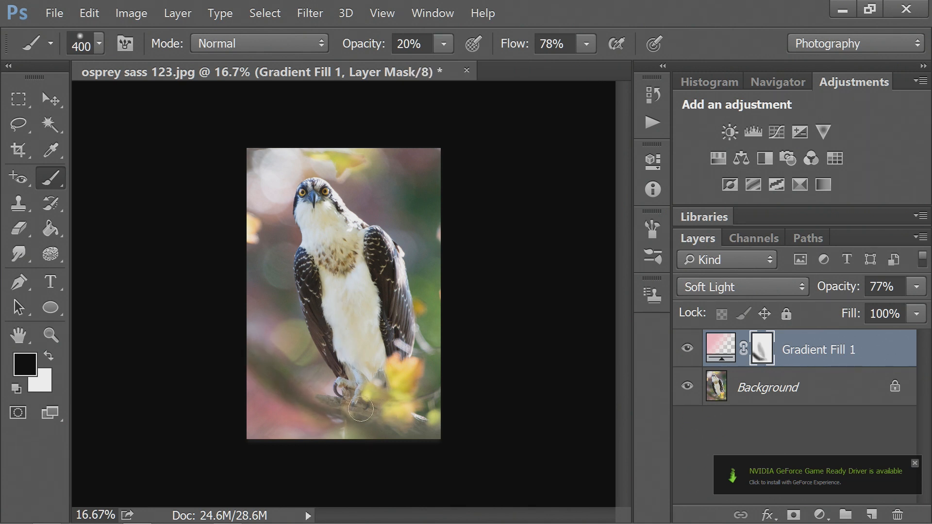
drag(359, 408, 329, 250)
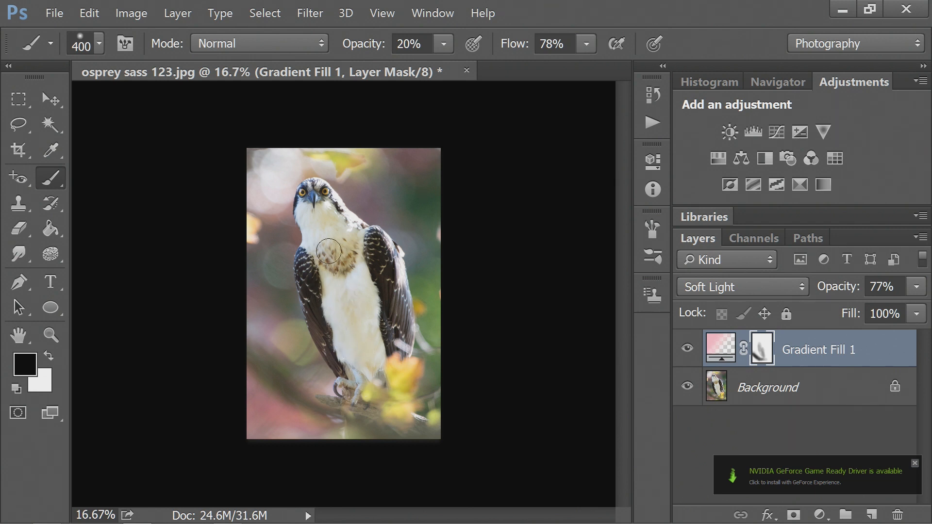
mouse_move(756, 318)
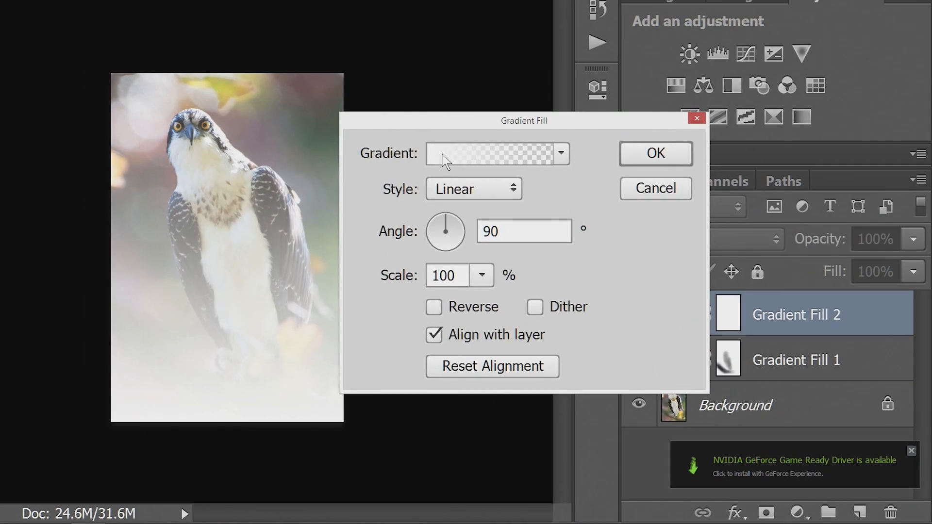
Set the new gradient fill to run from orange to transparent
click(490, 154)
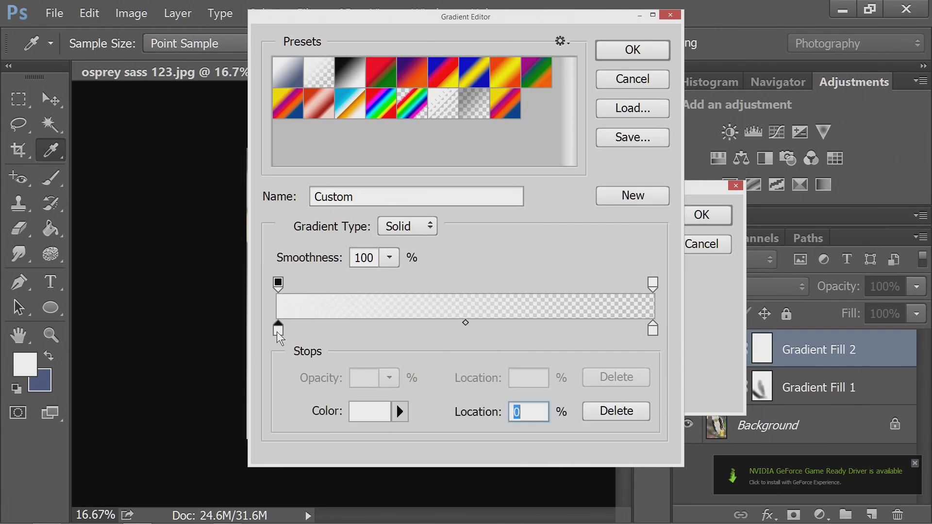
click(368, 411)
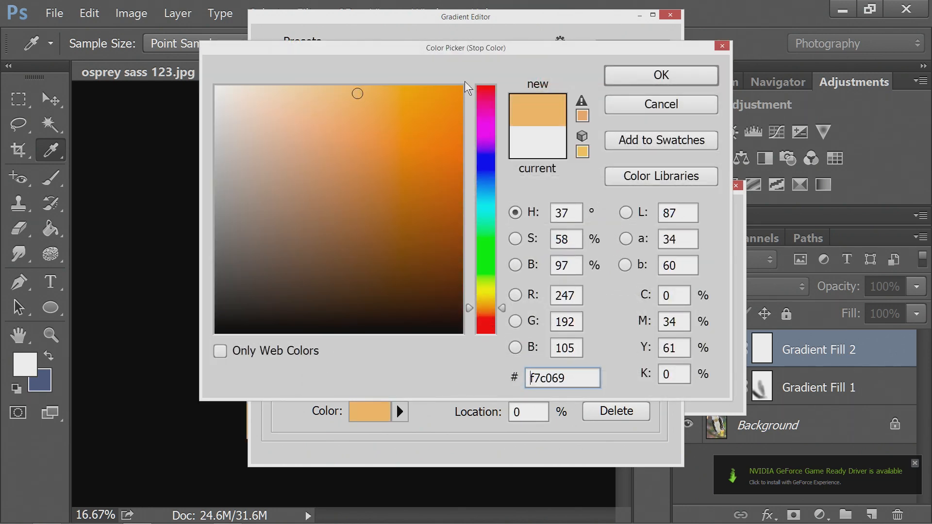
click(660, 76)
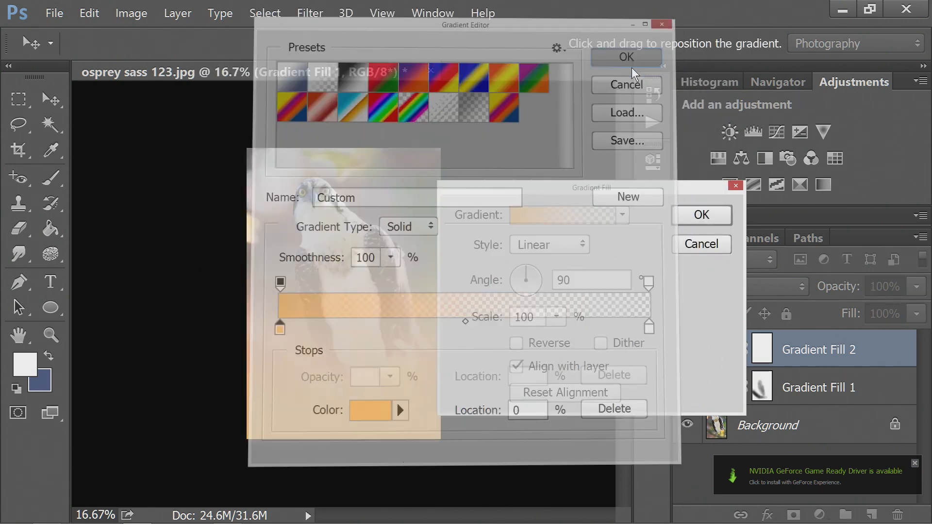
click(624, 56)
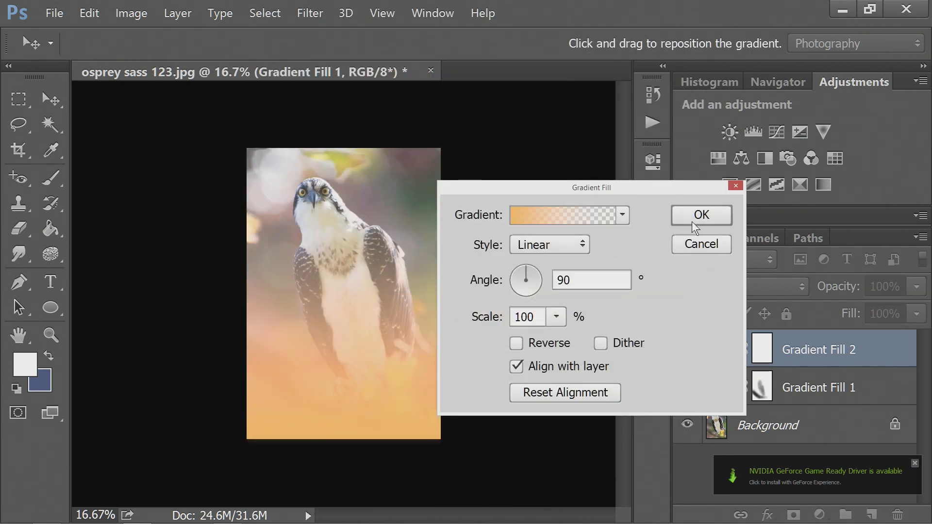
Angle the orange gradient to about -94.4°, make it Radial and apply the fill
click(547, 244)
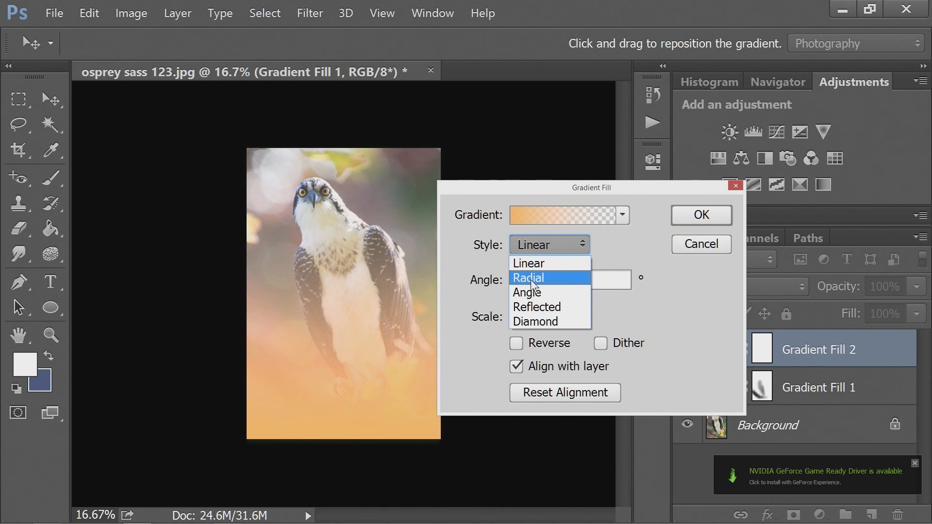
click(527, 263)
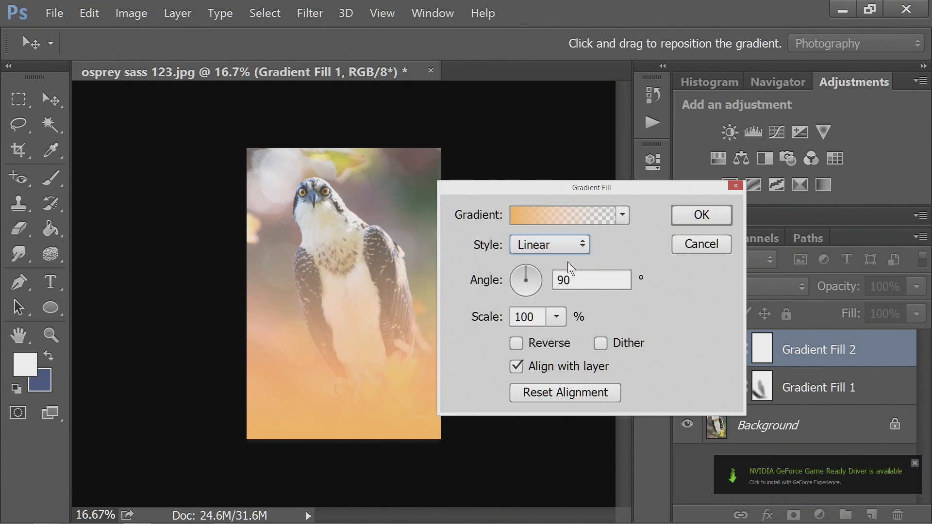
drag(525, 270, 525, 291)
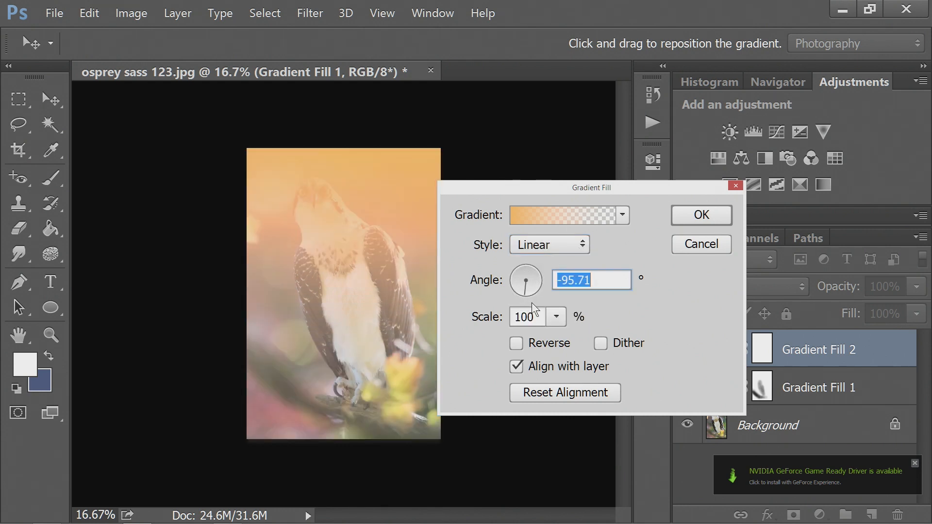
drag(523, 285, 526, 294)
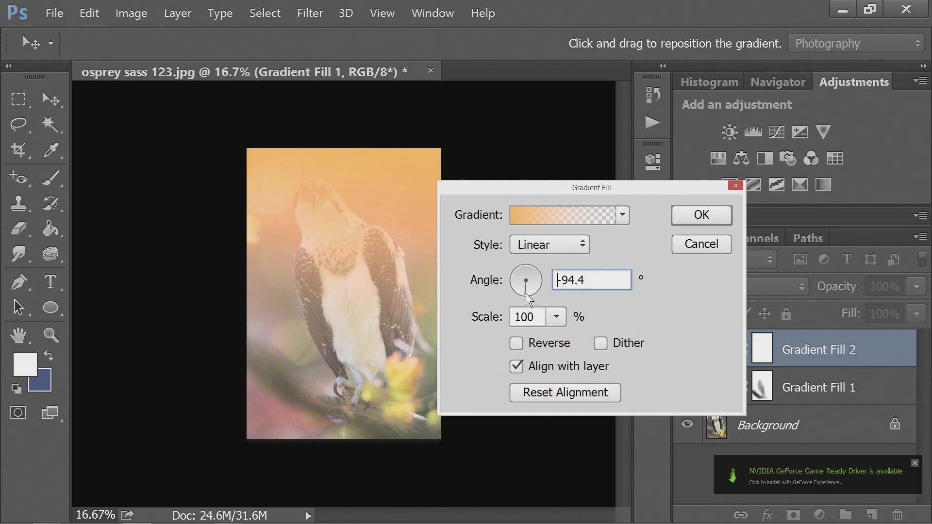
click(548, 245)
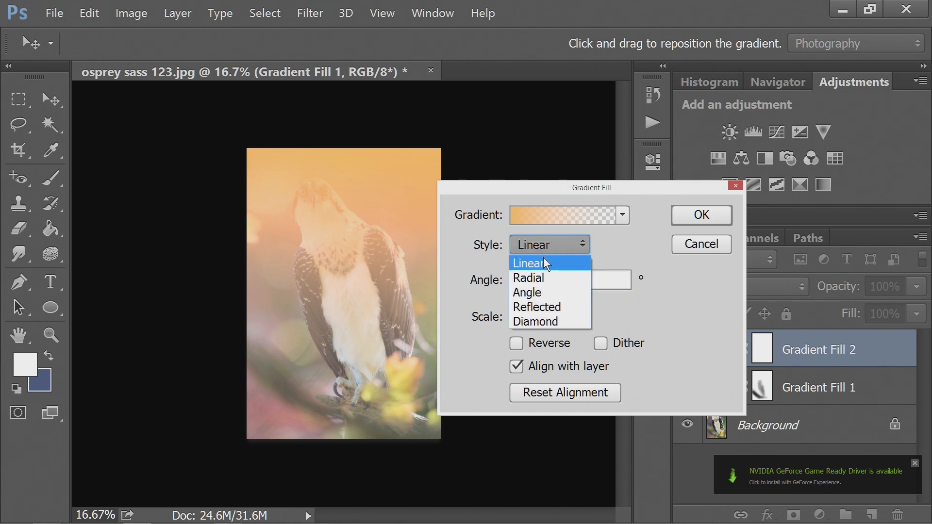
click(527, 278)
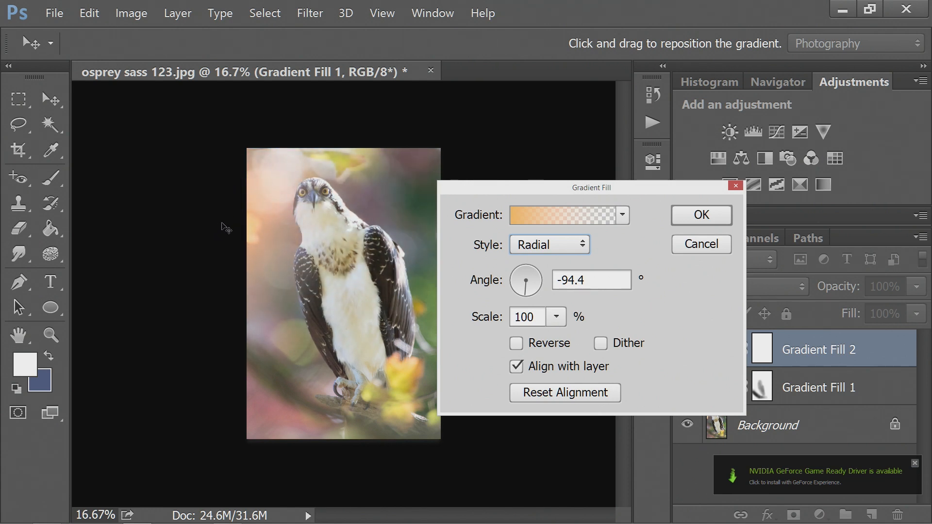
click(51, 177)
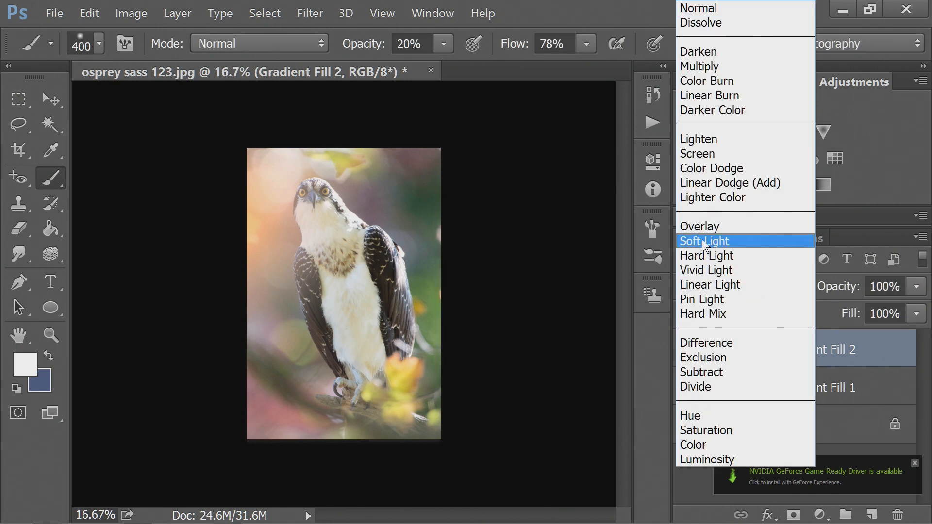
Blend Gradient Fill 2 in Soft Light and target its mask to keep orange off the bird
click(704, 241)
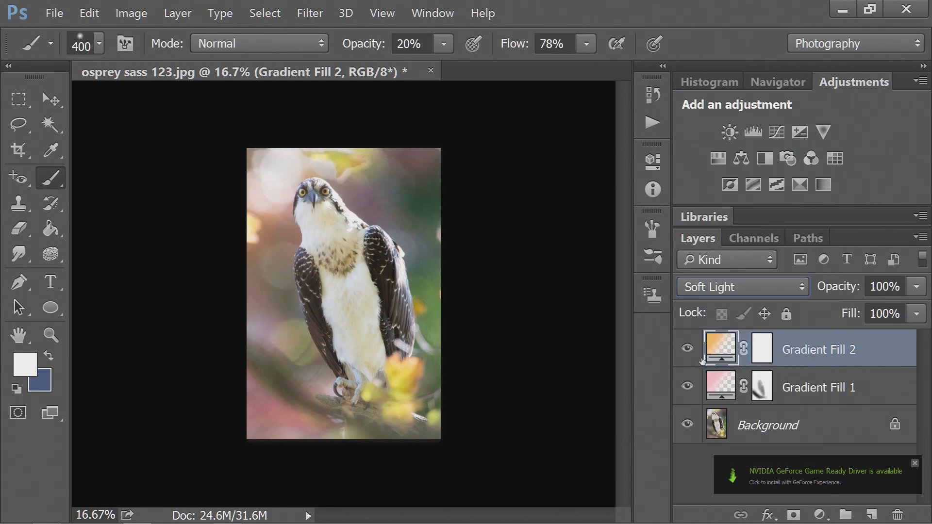
click(686, 388)
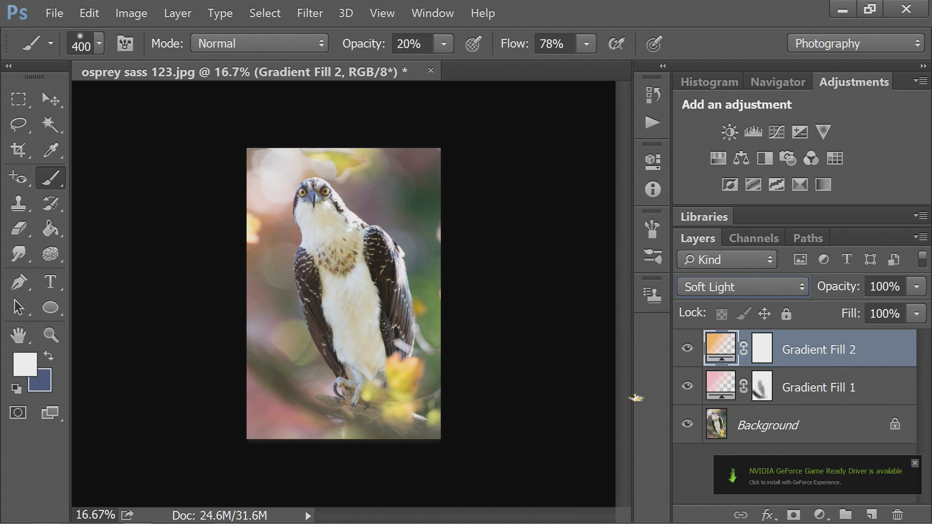
click(687, 387)
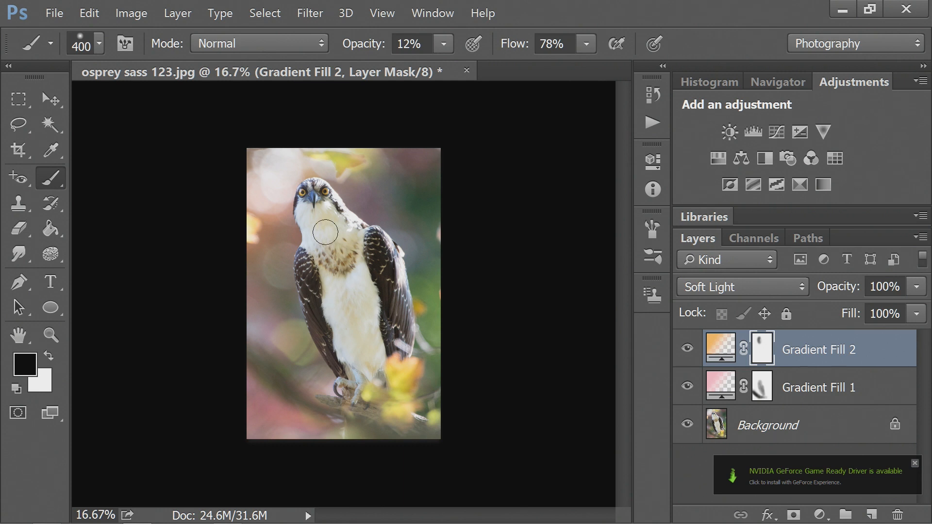
mouse_move(319, 221)
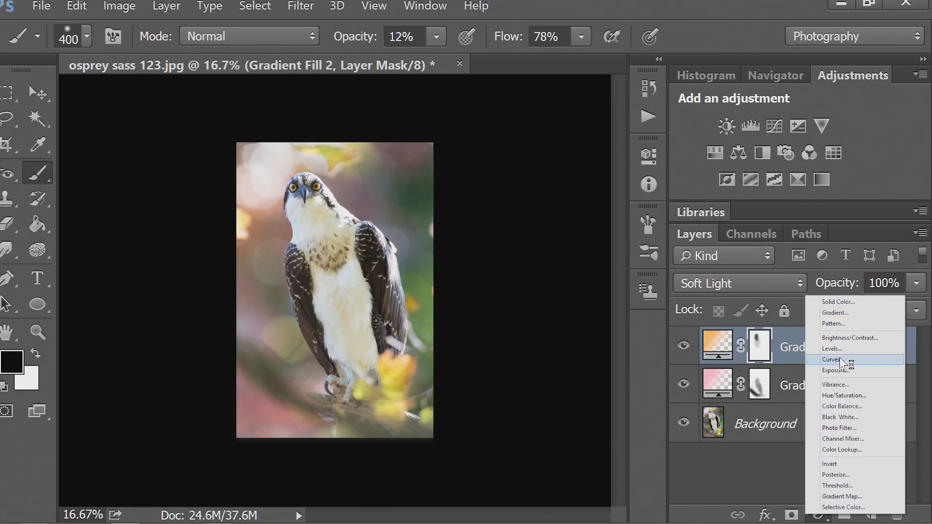
Add a Gradient Fill layer with a soft yellow-green starting stop
click(834, 311)
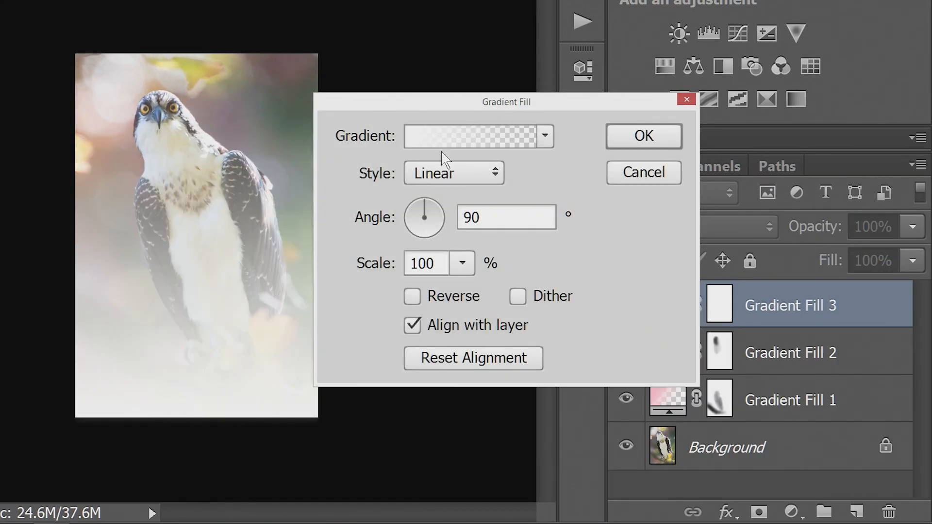
click(473, 136)
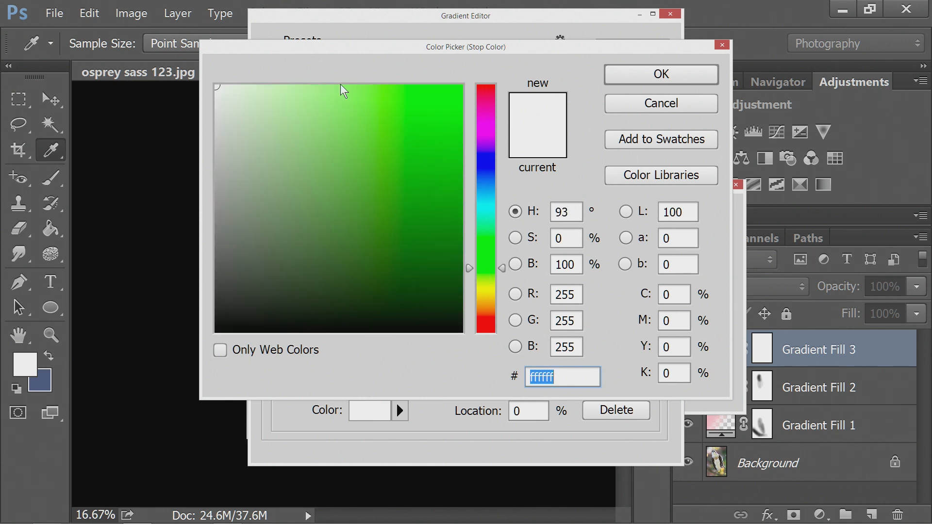
click(316, 110)
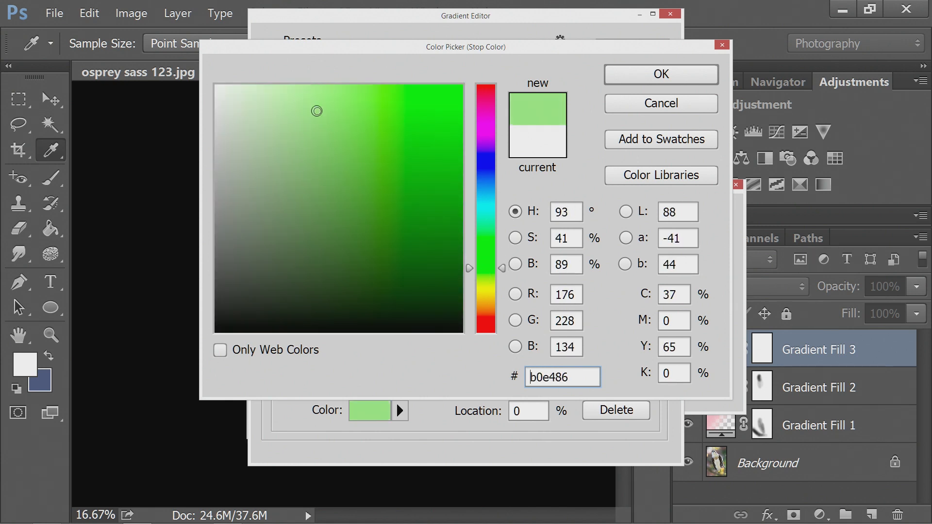
click(297, 123)
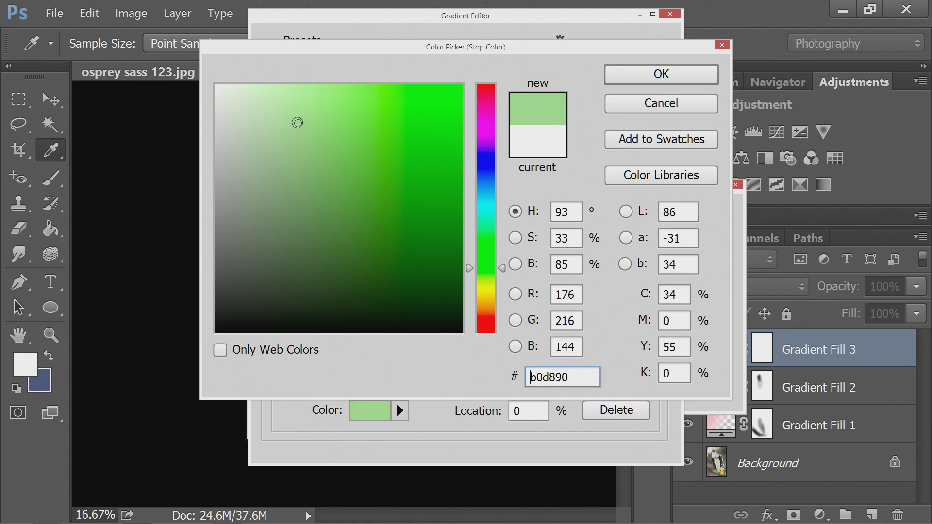
drag(470, 267, 470, 279)
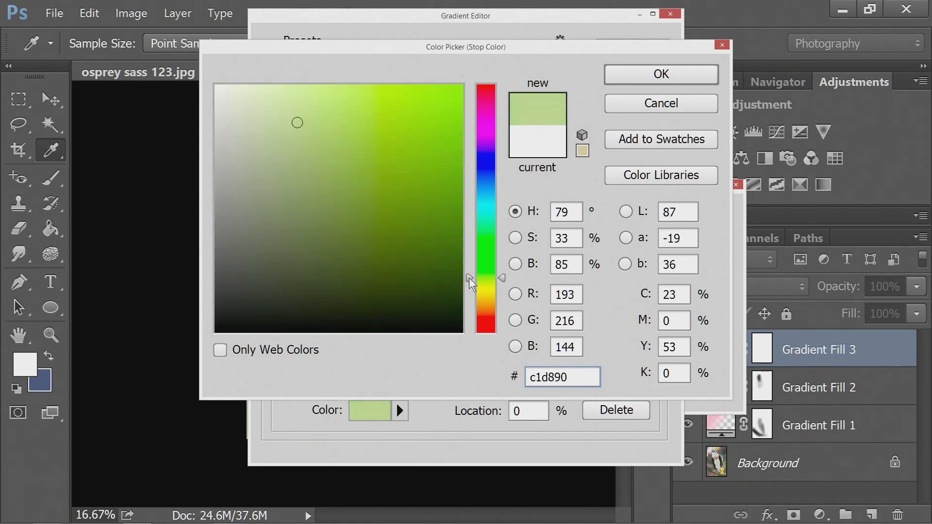
click(317, 125)
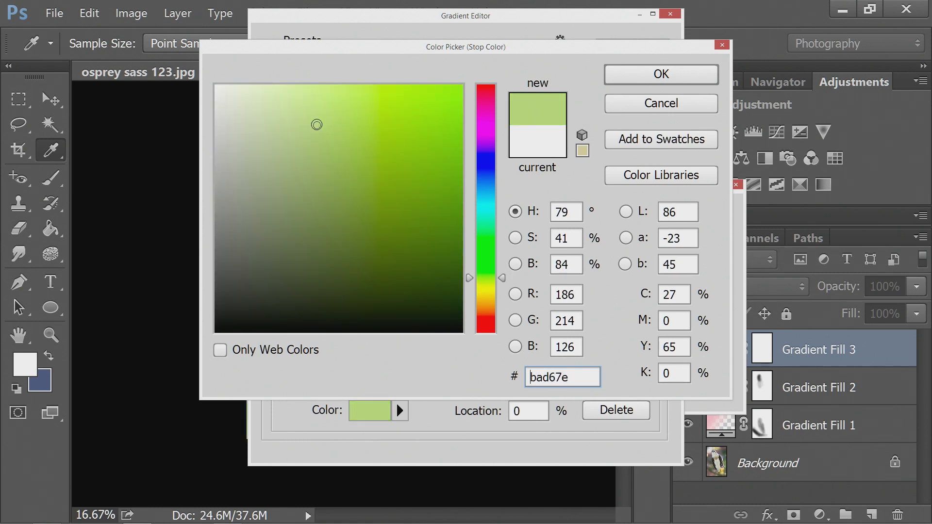
click(660, 73)
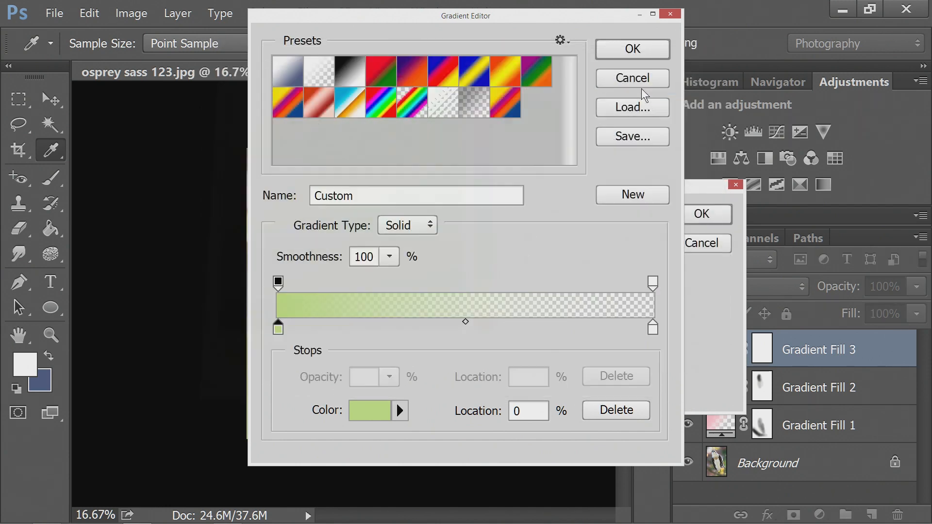
Apply the green-to-transparent gradient as Radial over the photo
click(631, 48)
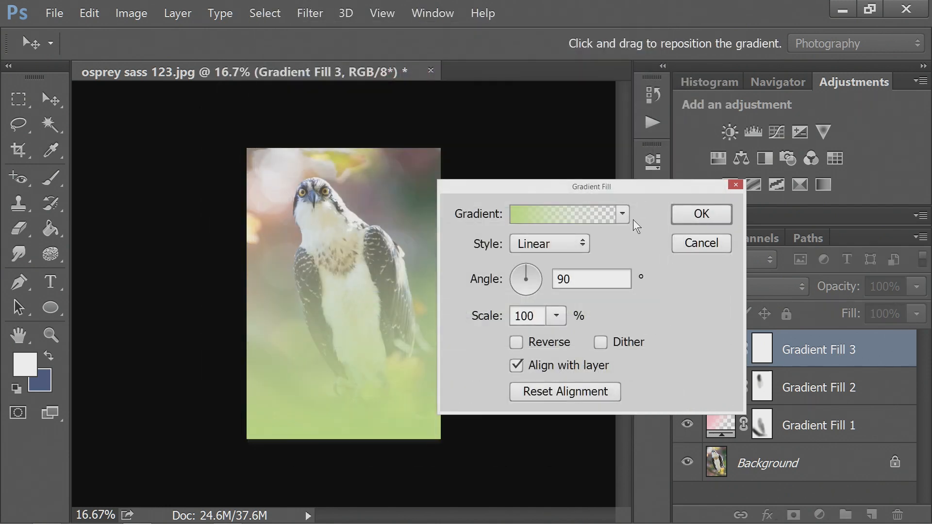
click(547, 244)
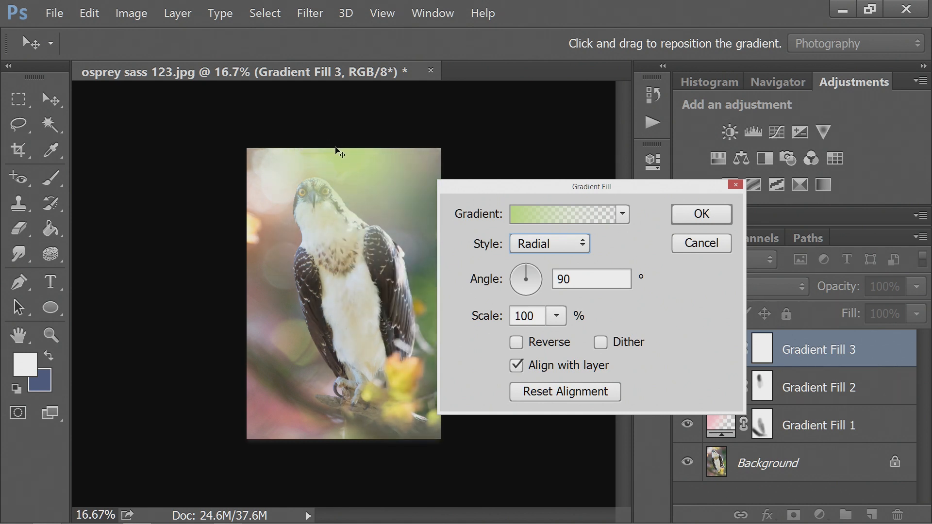
click(700, 214)
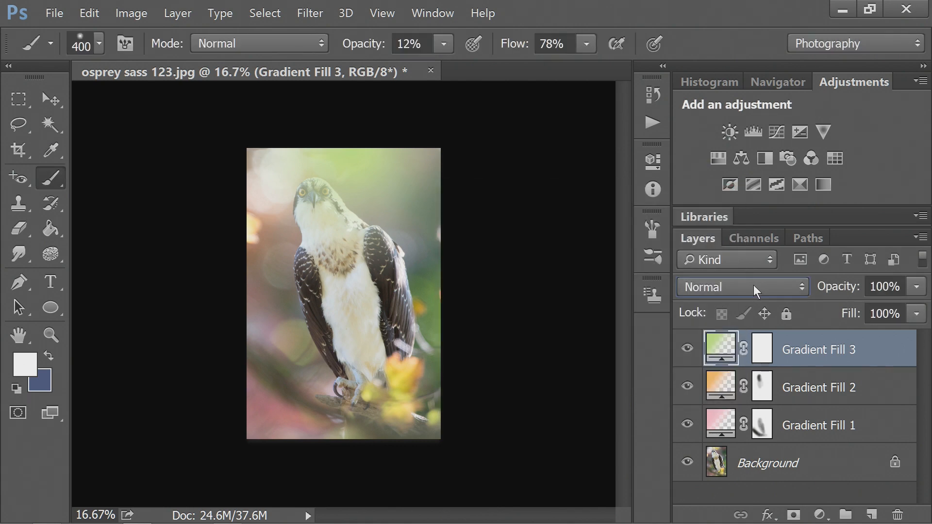
Blend Gradient Fill 3 in Soft Light and mask the green off the bird's head and chest
click(739, 286)
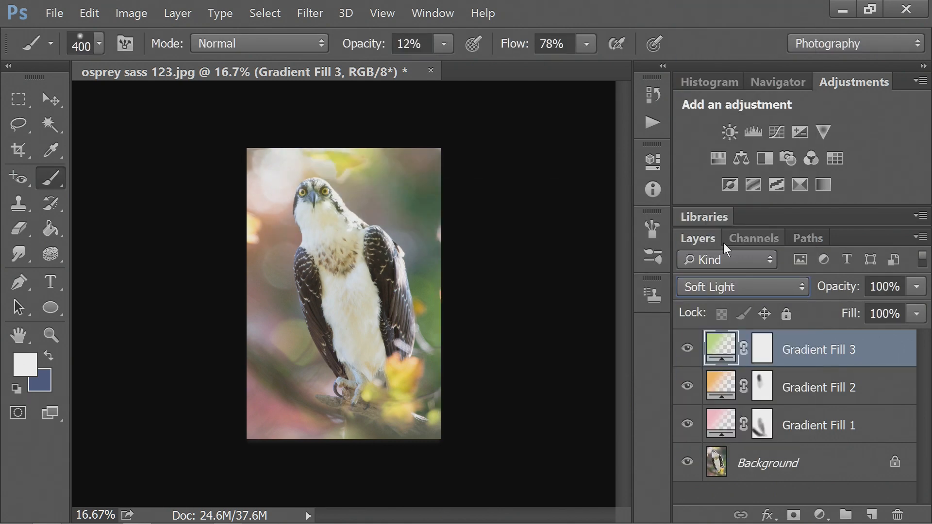
click(759, 349)
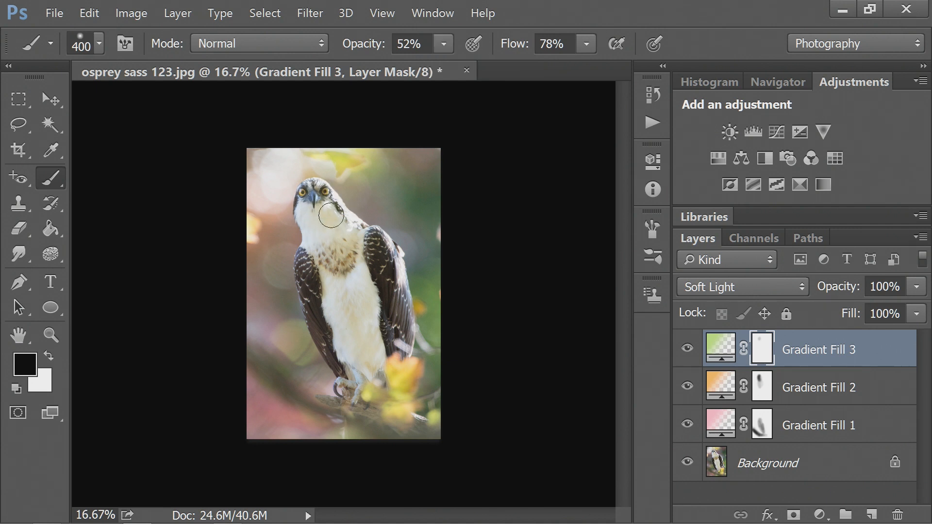
drag(330, 216, 339, 250)
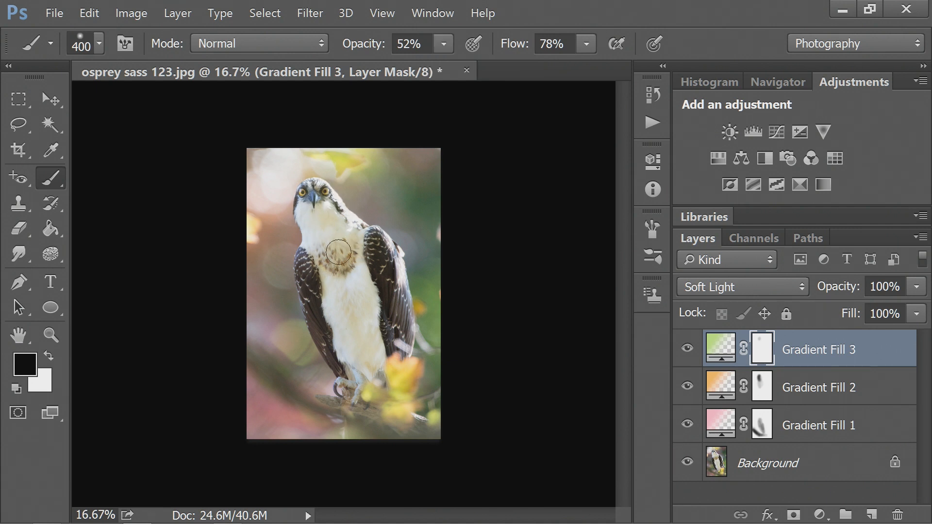
click(687, 348)
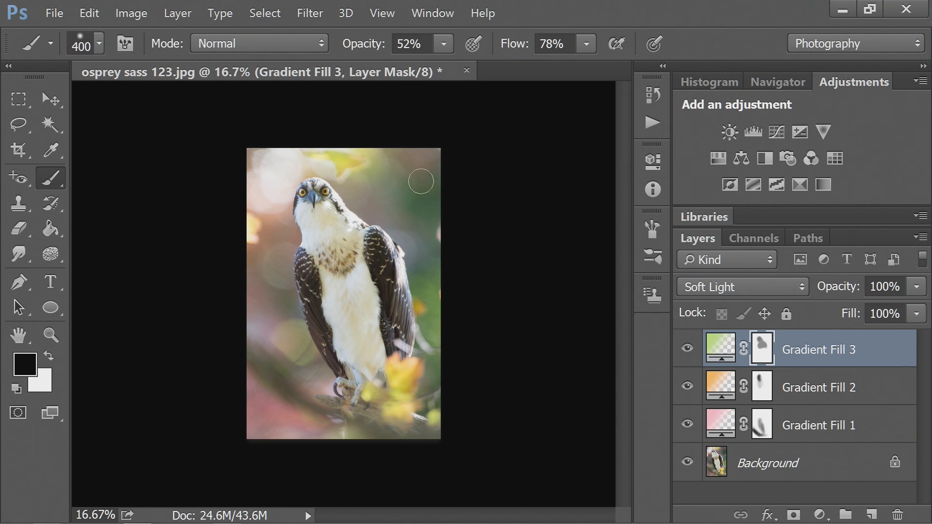
click(442, 44)
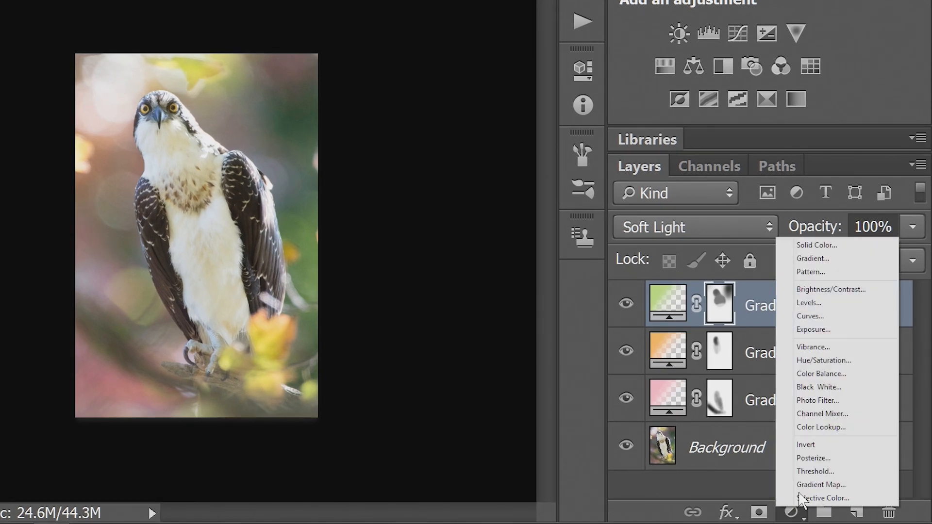
Add Gradient Fill 4 running pale pink (#ffcbcb) to transparent, kept Linear at 90°
click(812, 258)
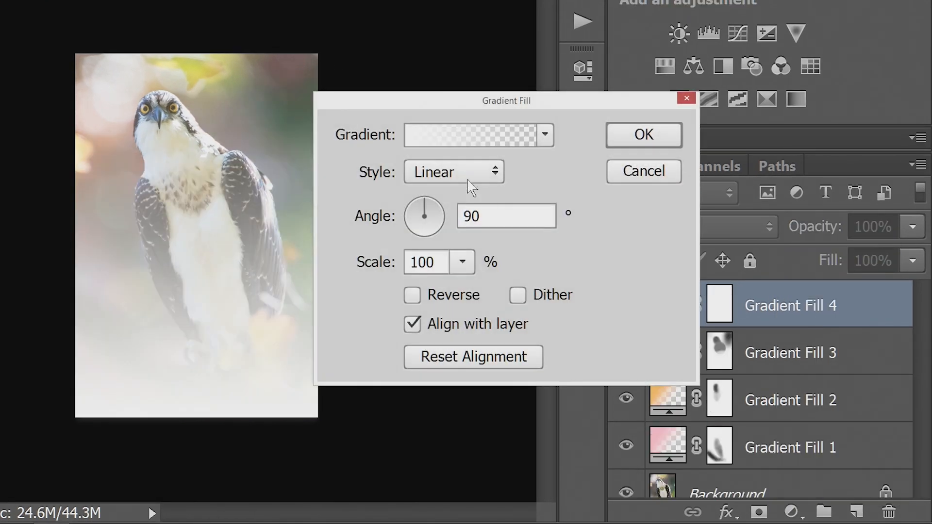
click(472, 134)
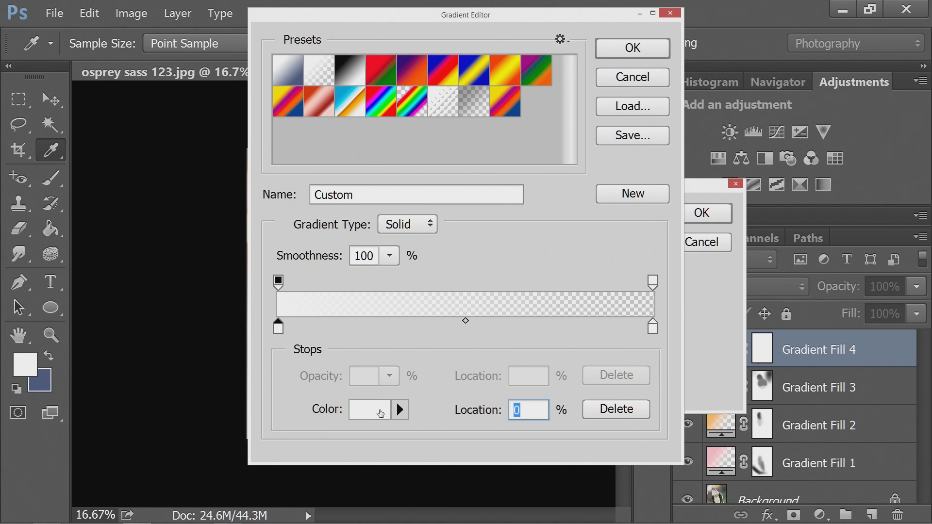
click(369, 409)
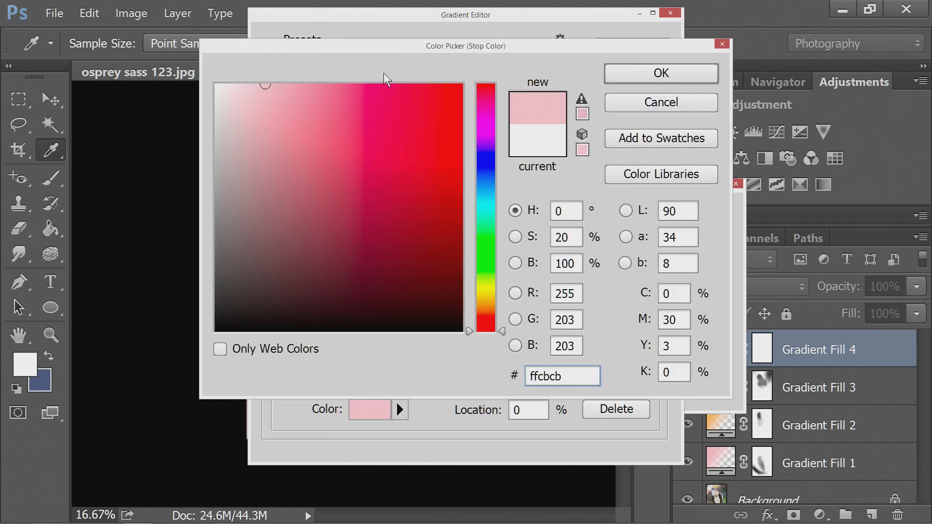
click(660, 73)
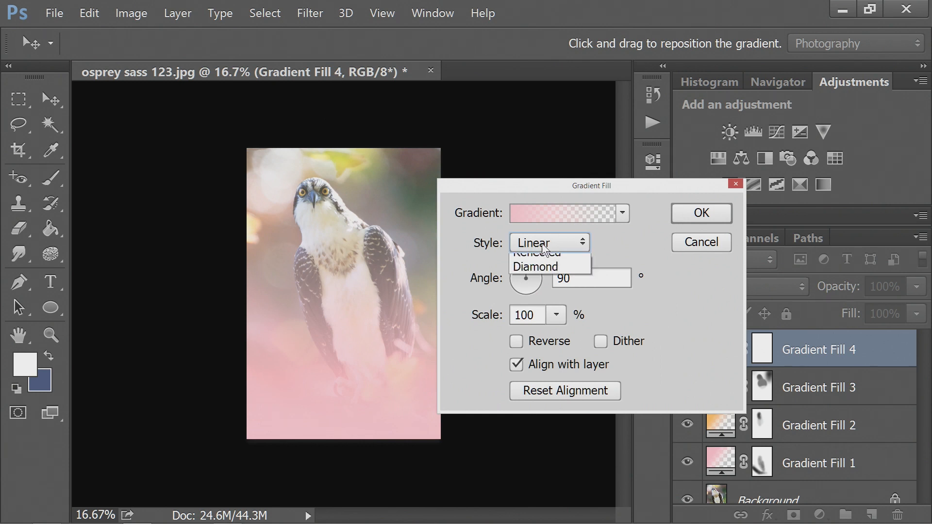
click(546, 242)
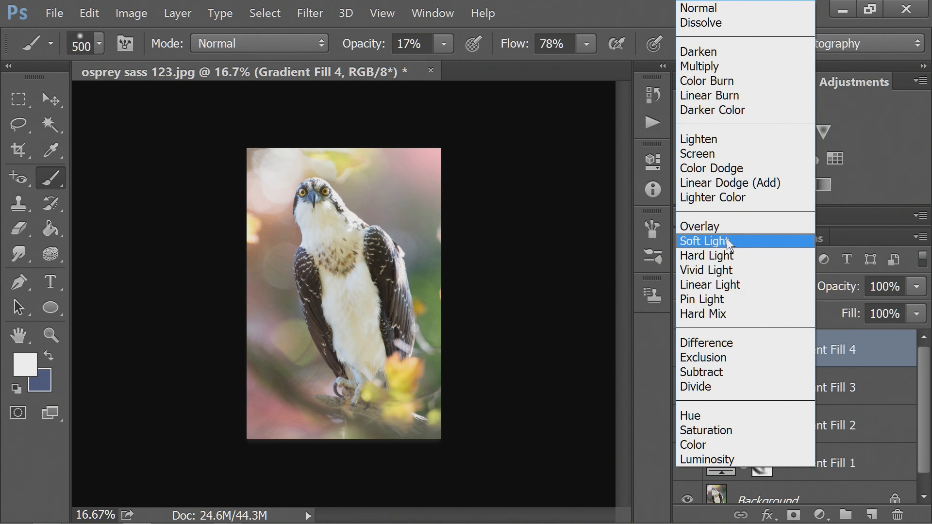
Try Screen, then blend Gradient Fill 4 in Soft Light at full opacity
click(697, 153)
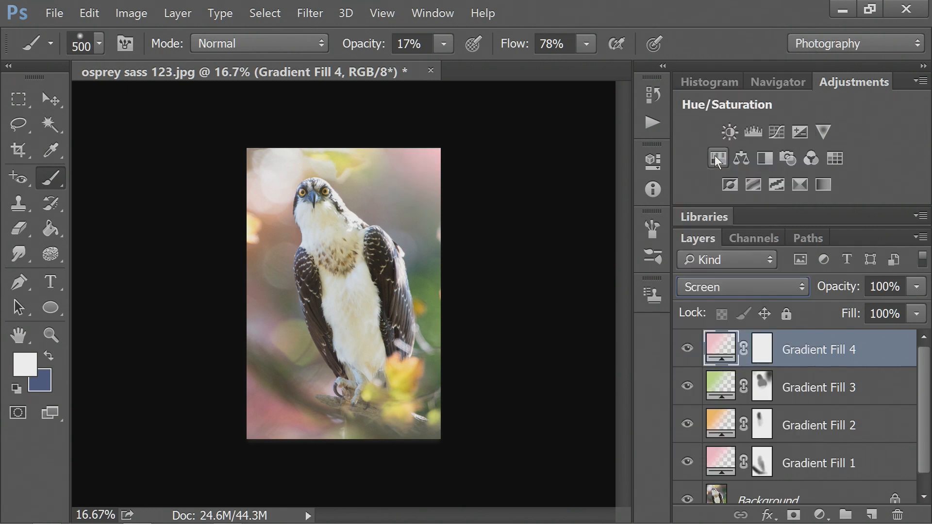
click(739, 286)
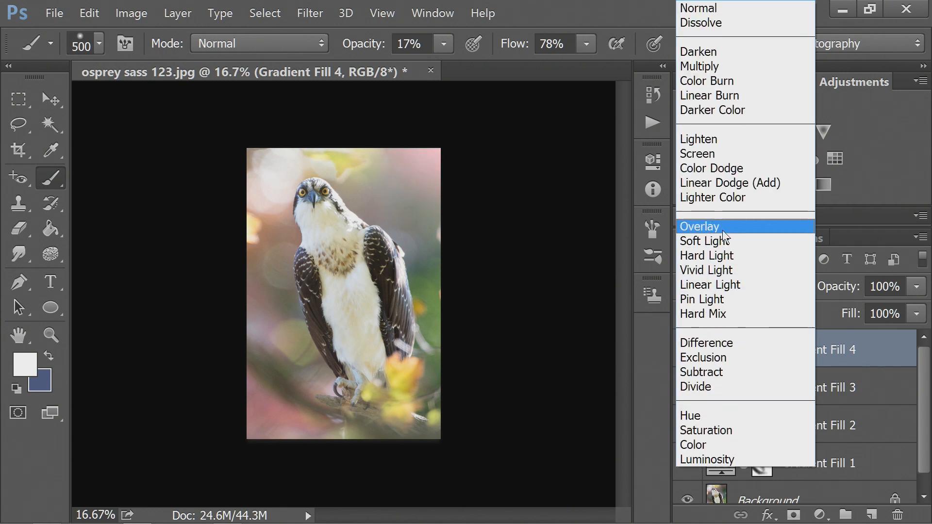
click(704, 239)
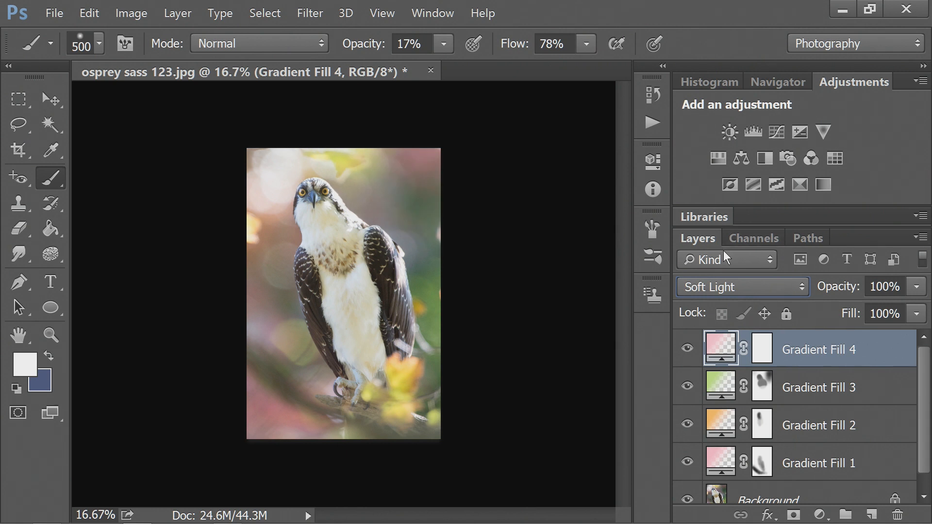
click(687, 349)
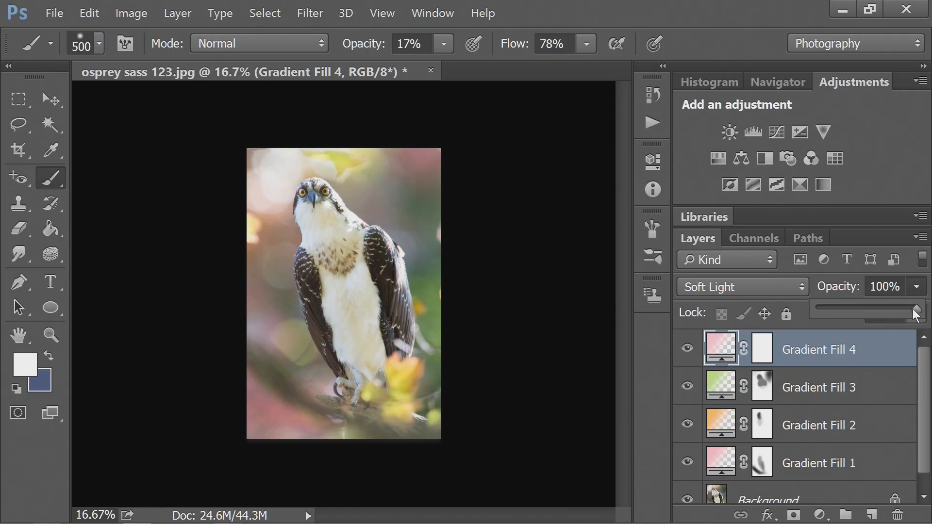
Lower the pink, green and orange gradient fill layers each to roughly 72–75% opacity
drag(915, 309, 885, 309)
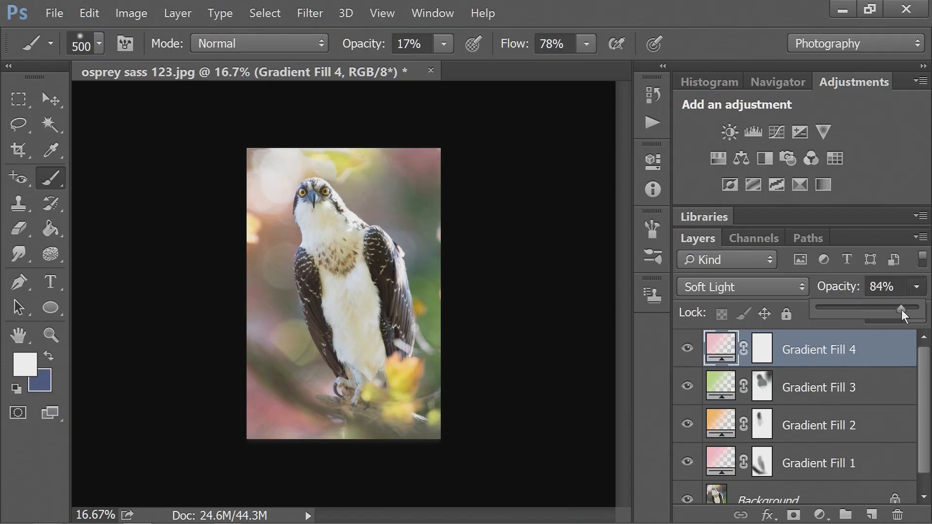
drag(904, 309, 885, 308)
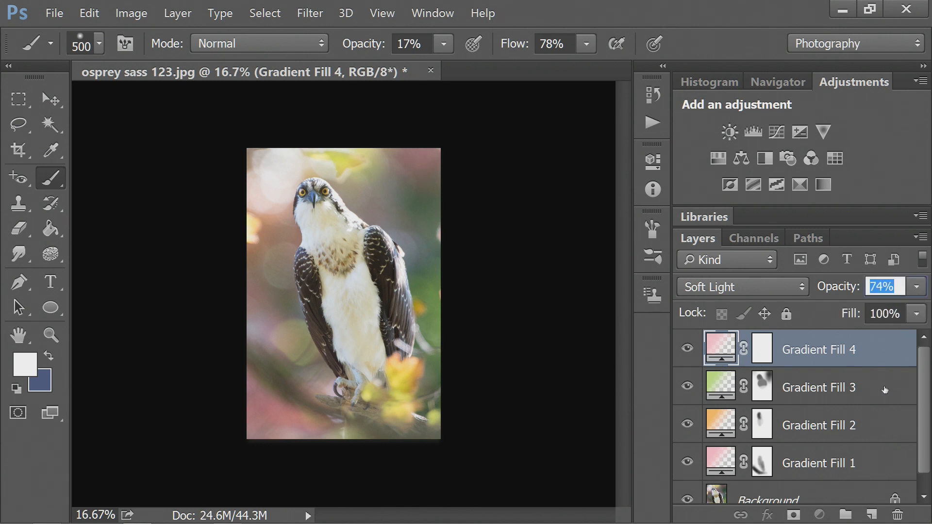
click(818, 387)
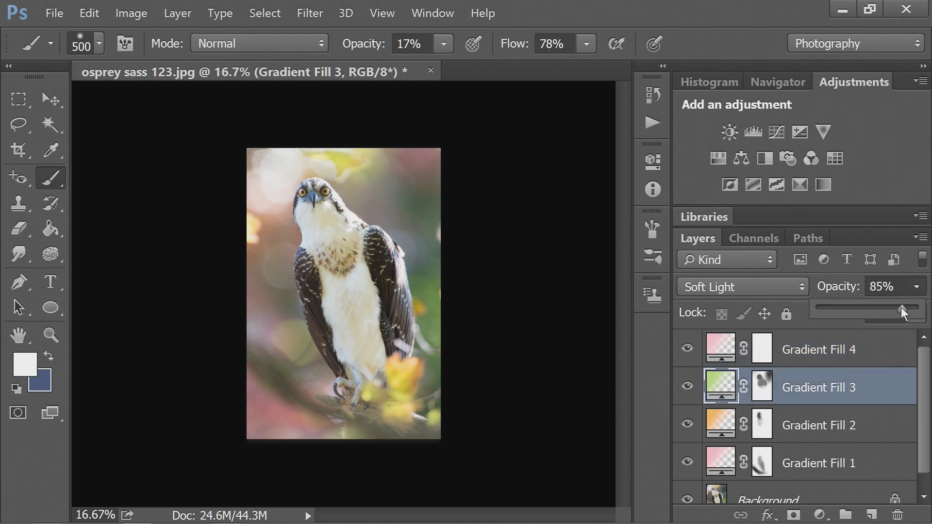
drag(904, 311, 885, 312)
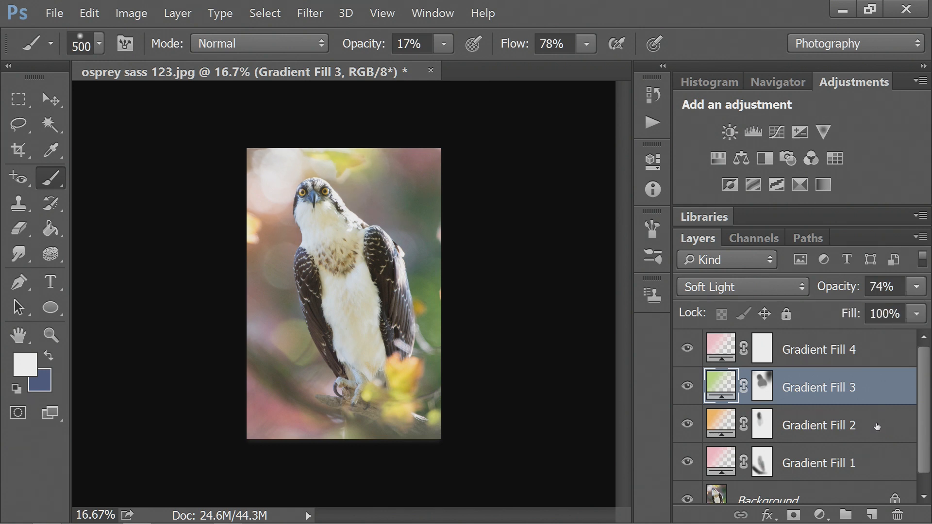
click(818, 424)
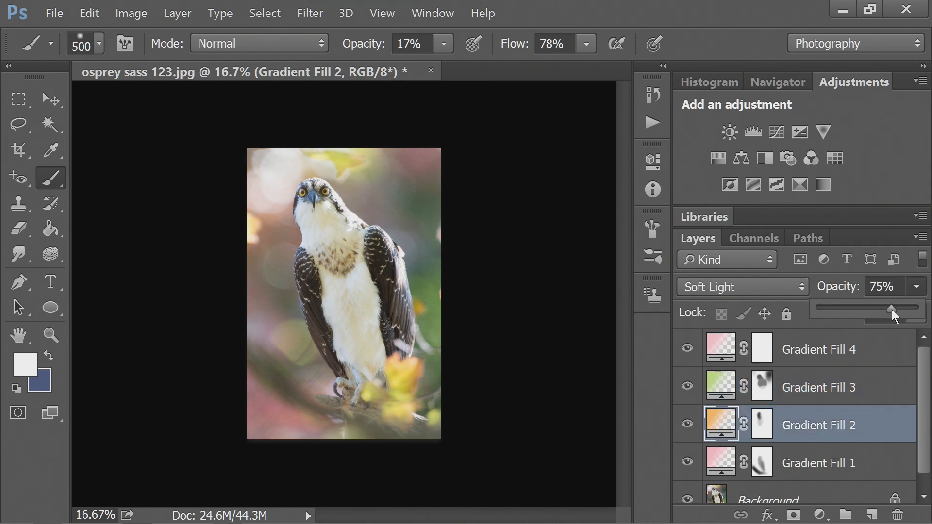
click(817, 463)
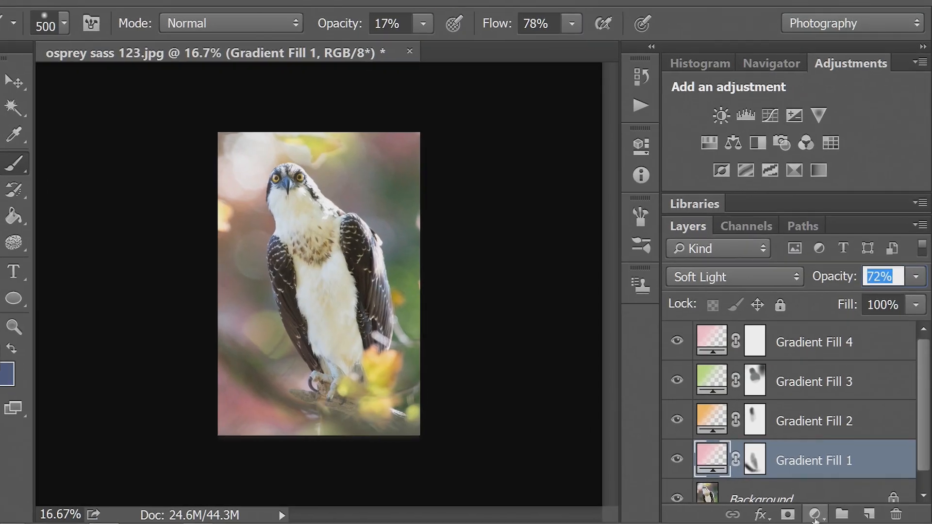
Add Gradient Fill 5 with its starting stop set to soft yellow e6d171 fading to transparent
click(814, 514)
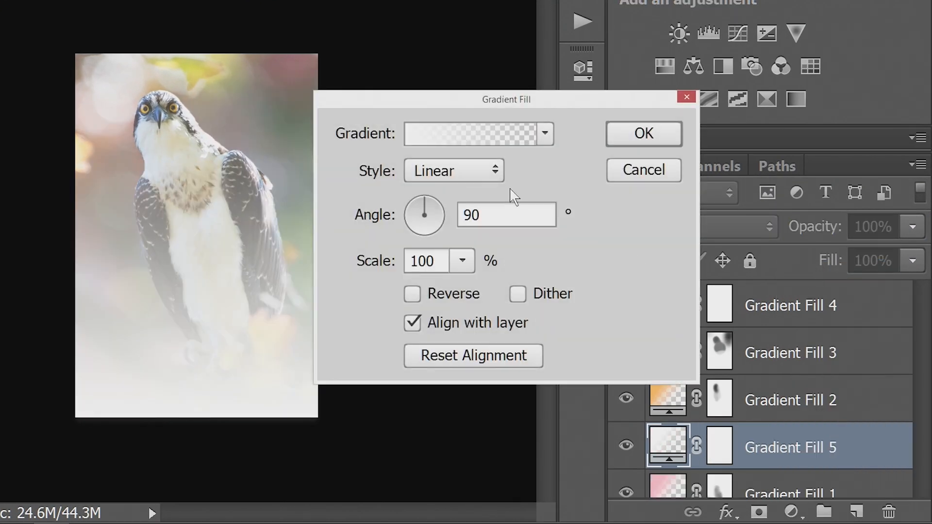
click(473, 134)
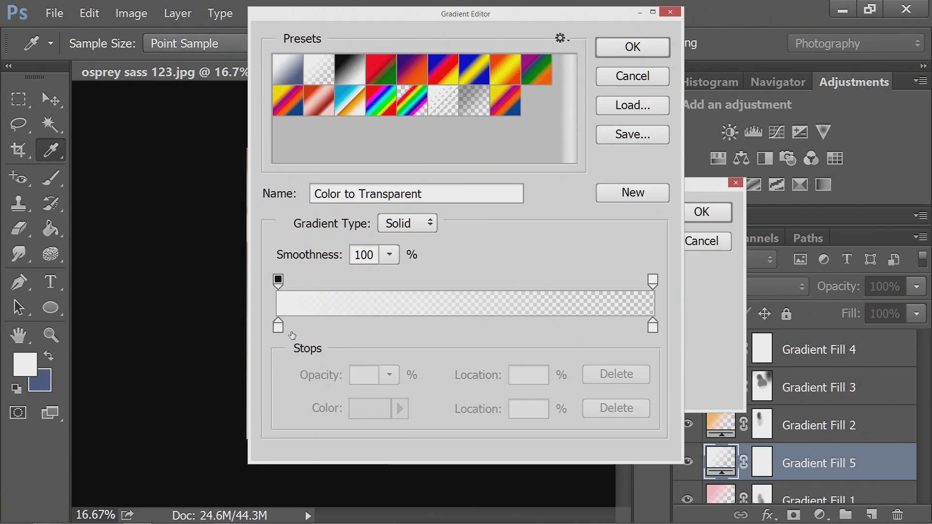
click(398, 409)
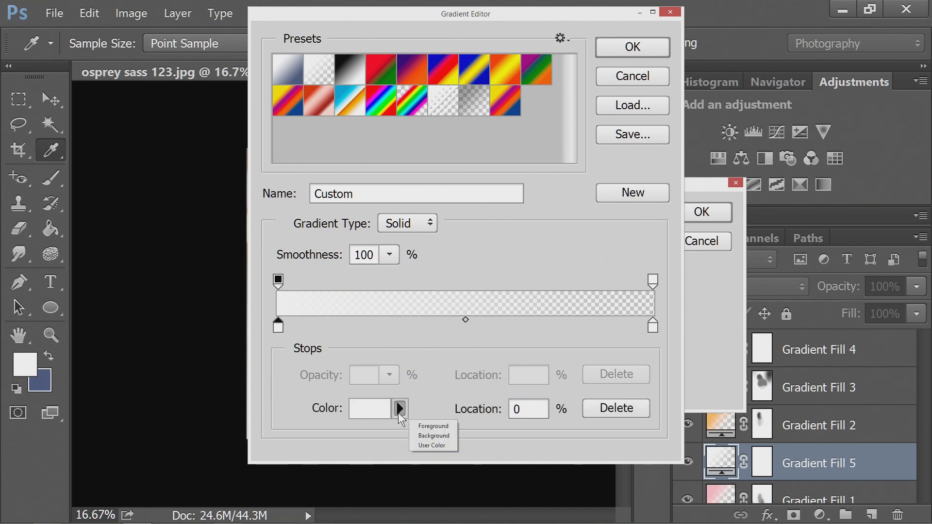
click(371, 409)
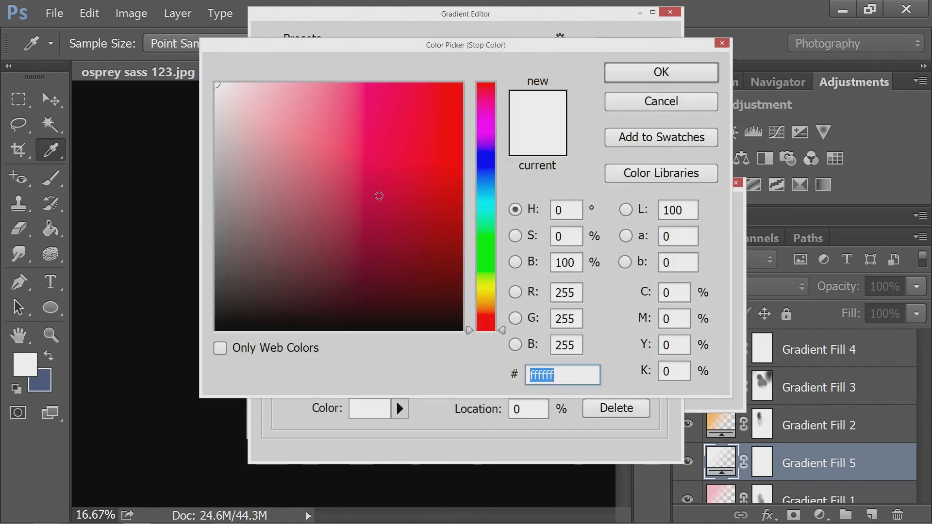
click(485, 303)
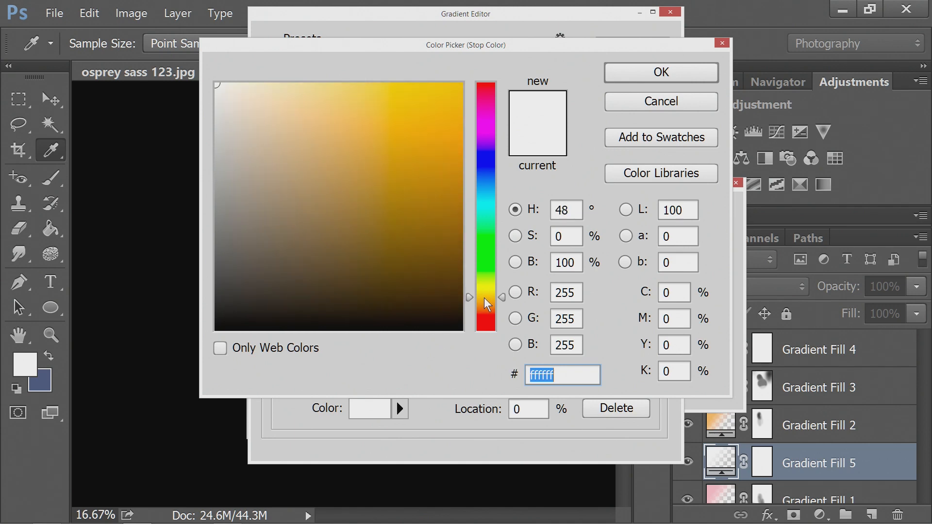
click(340, 106)
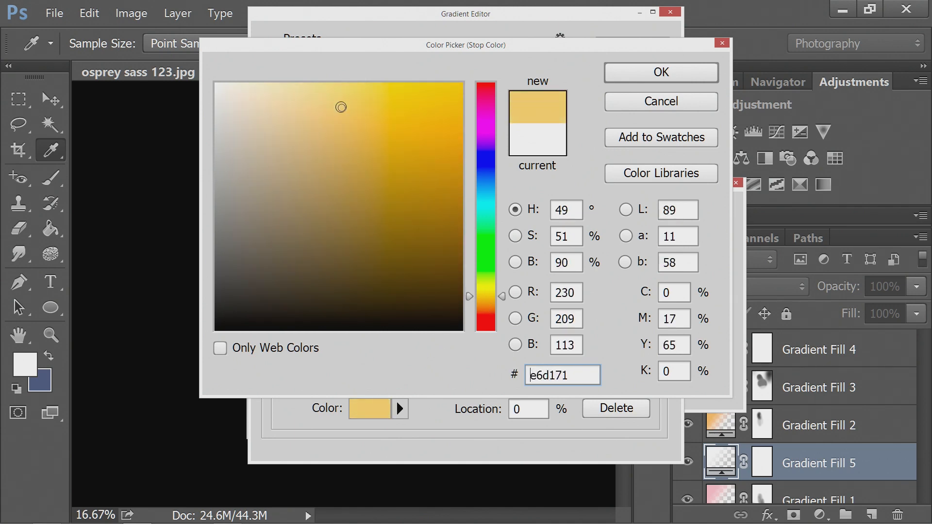
click(660, 72)
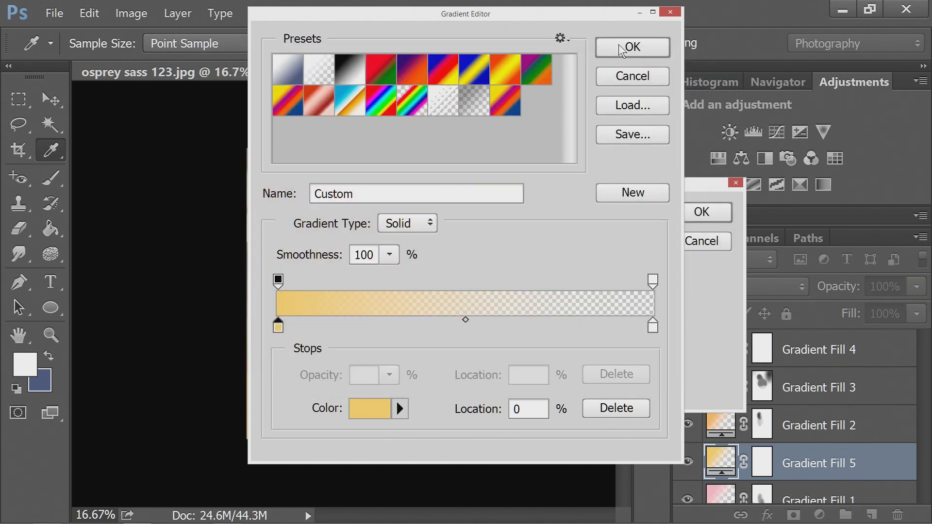
click(631, 47)
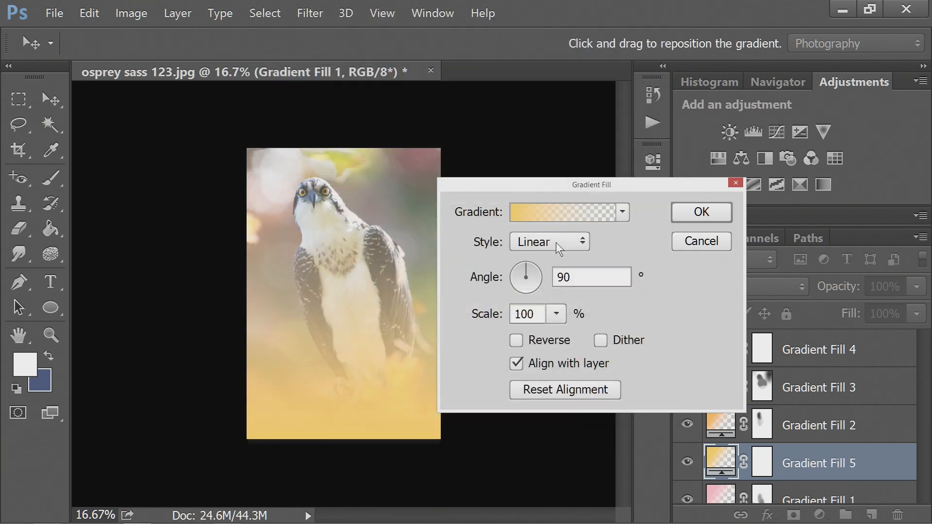
Make the yellow gradient Radial, positioned at the upper left, scaled to 130%
click(547, 242)
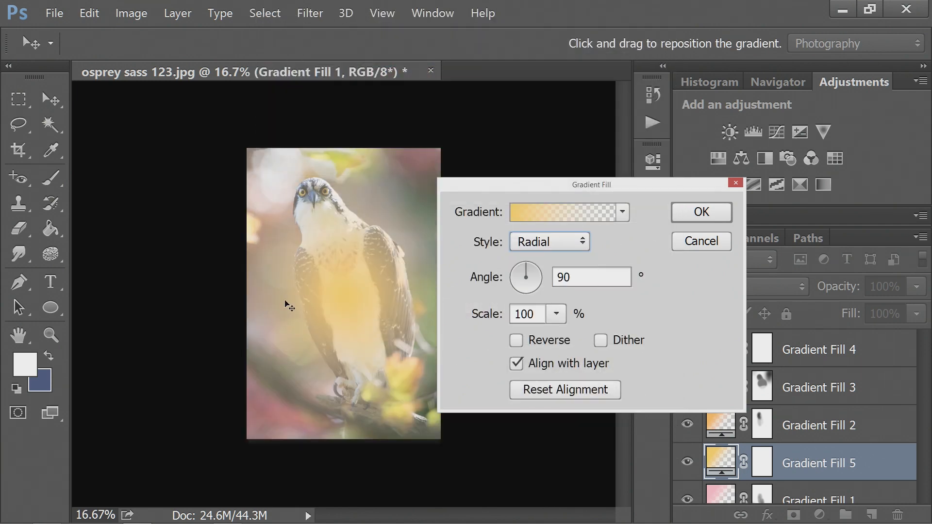
drag(288, 306, 271, 185)
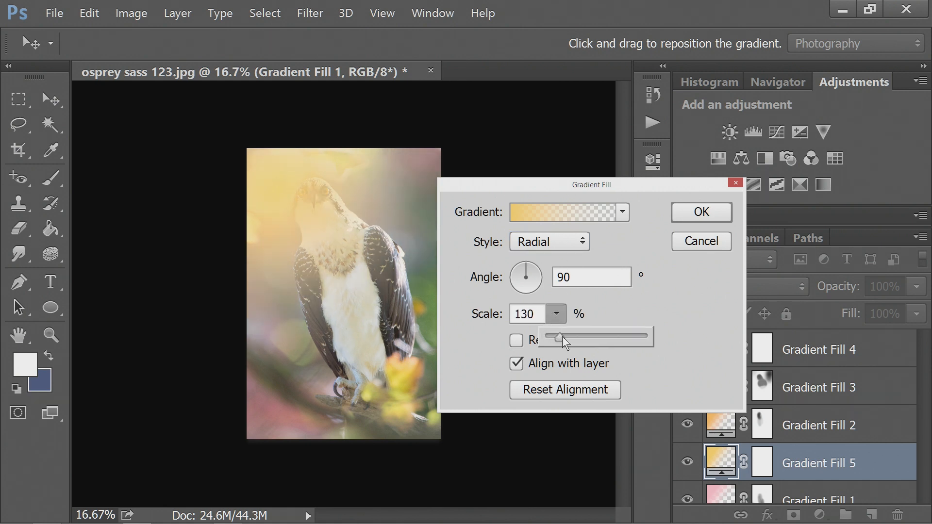
drag(562, 338, 597, 337)
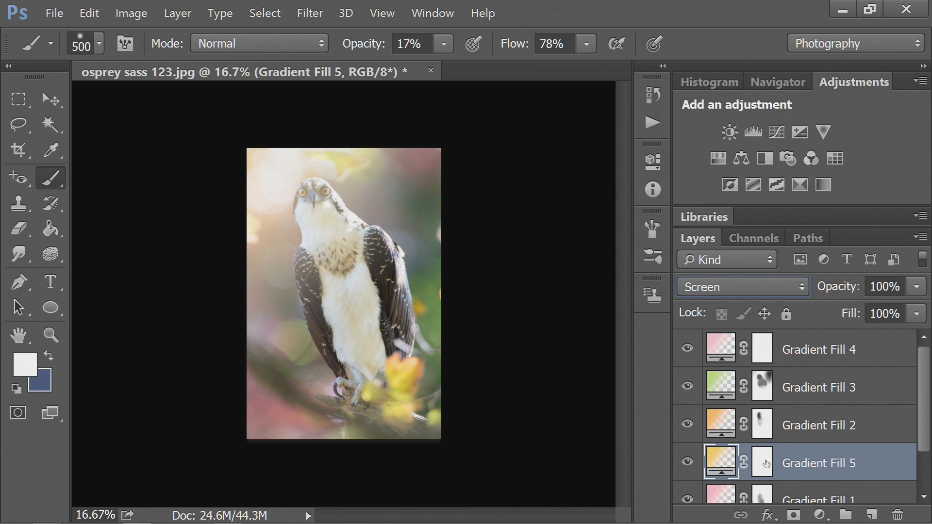
Paint black on Gradient Fill 5's mask over the osprey and fade the layer to about 17% opacity
click(760, 462)
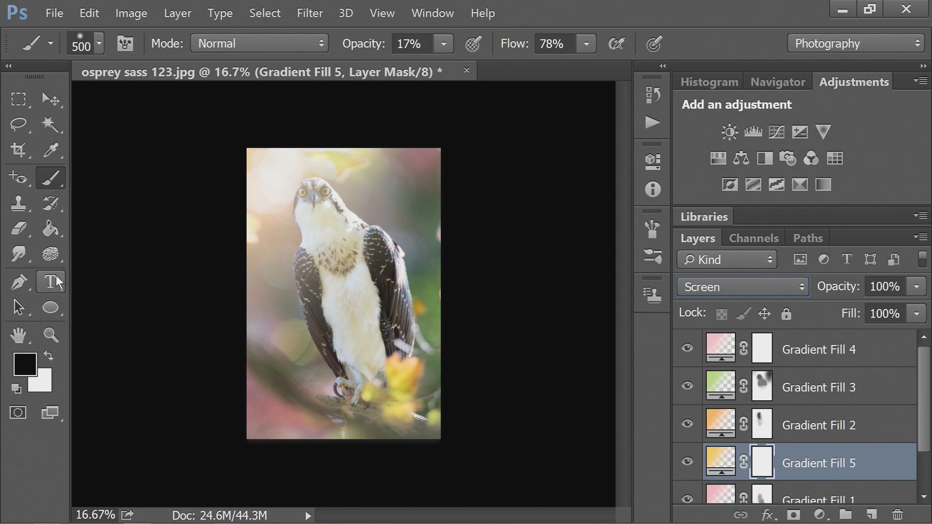
mouse_move(328, 190)
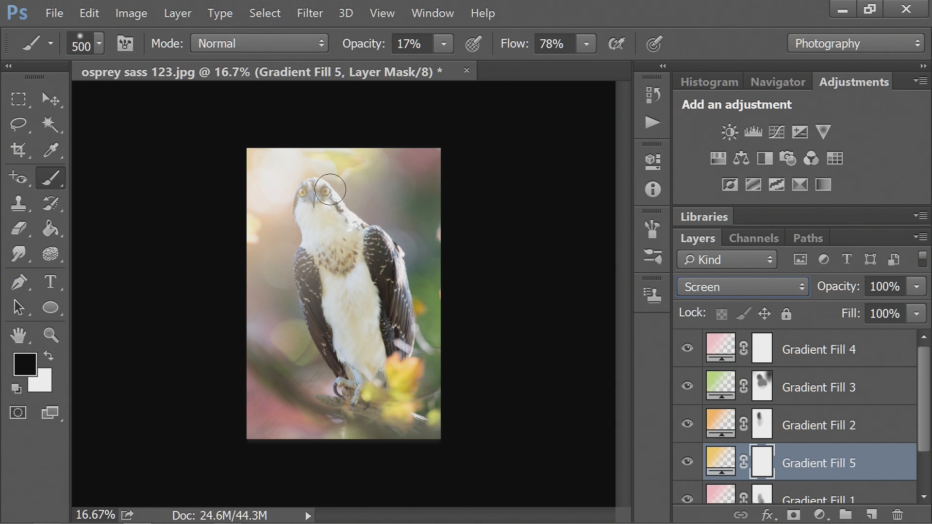
drag(330, 190, 309, 214)
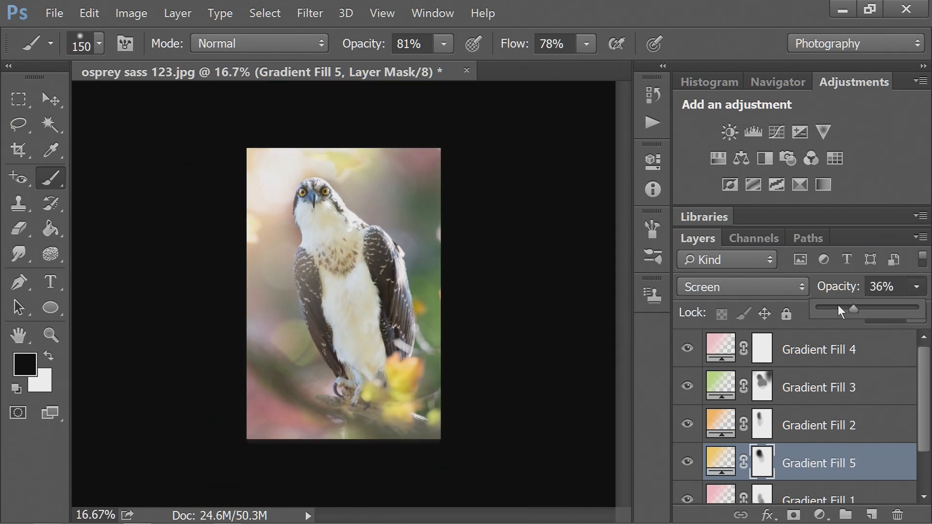
drag(854, 309, 832, 309)
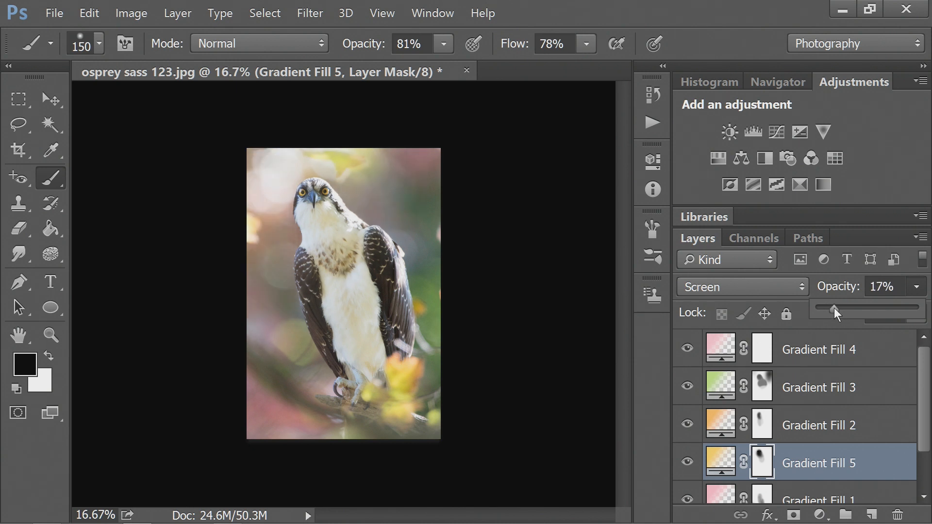